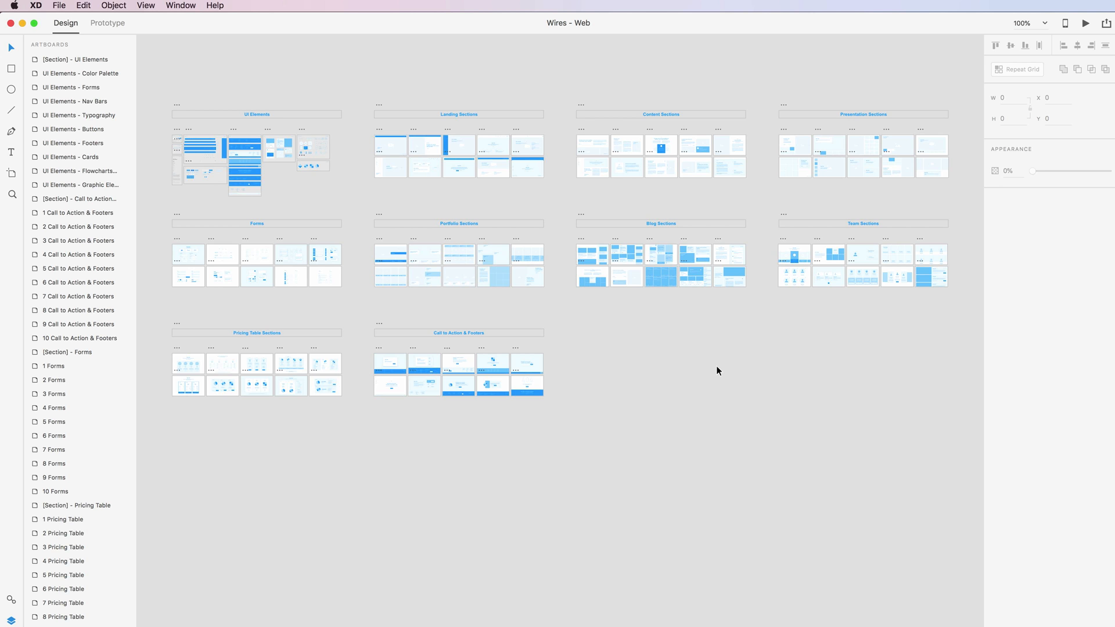
pyautogui.moveTo(586, 337)
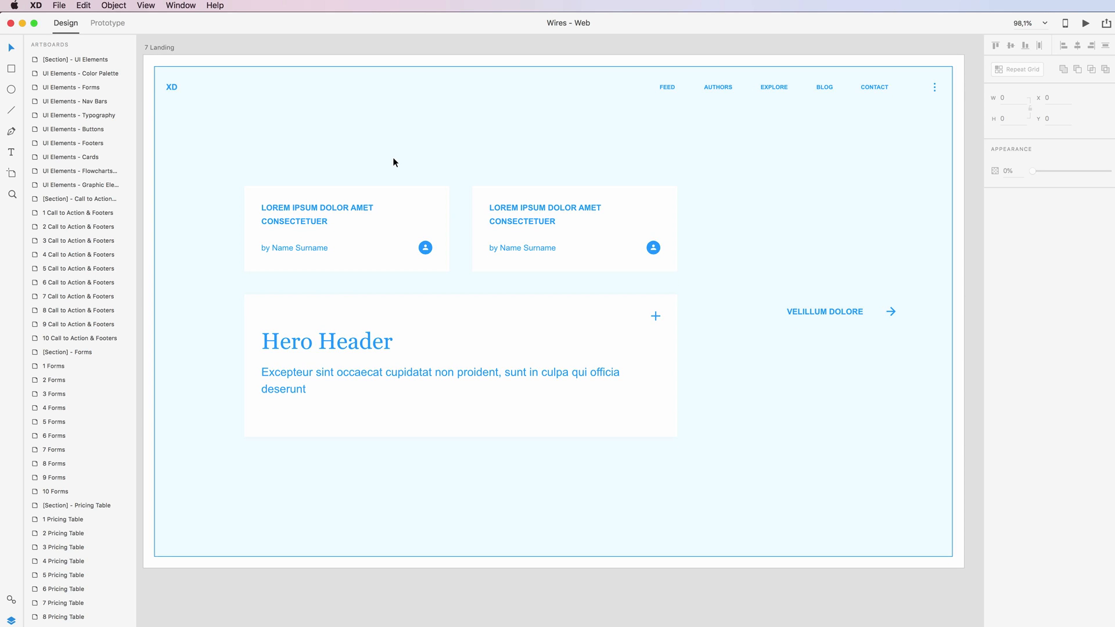
pyautogui.moveTo(384, 181)
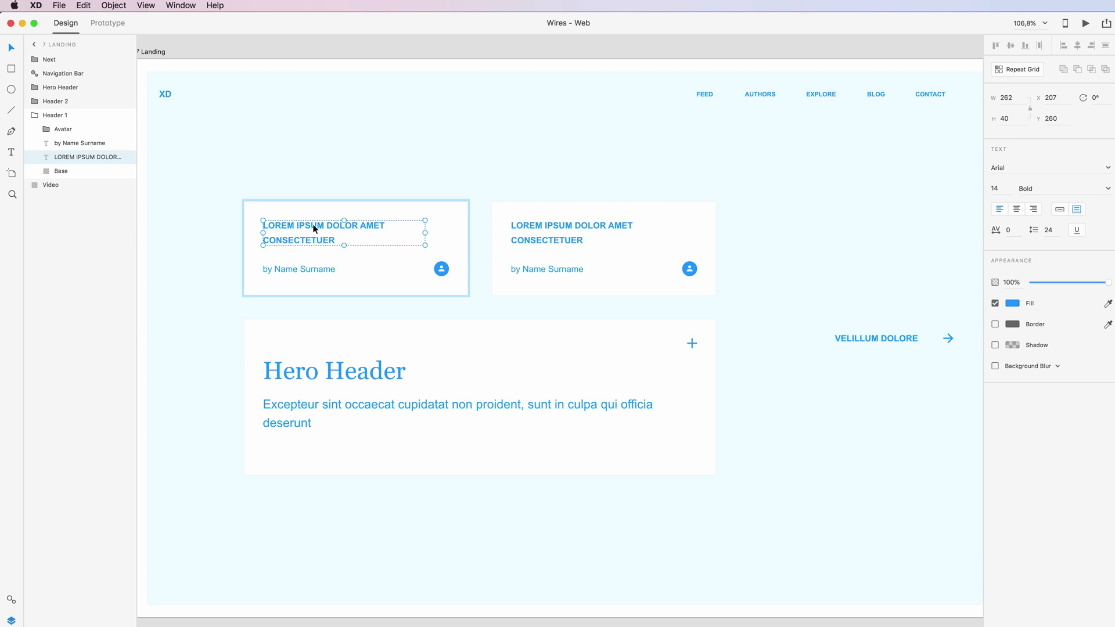
pyautogui.moveTo(324, 231)
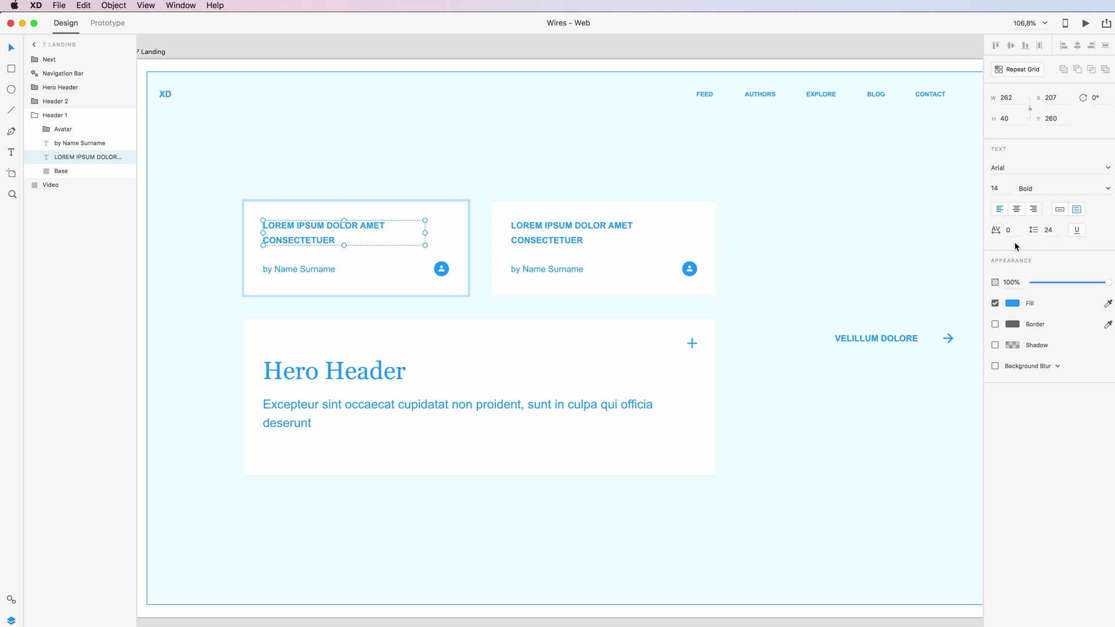
pyautogui.moveTo(1024, 150)
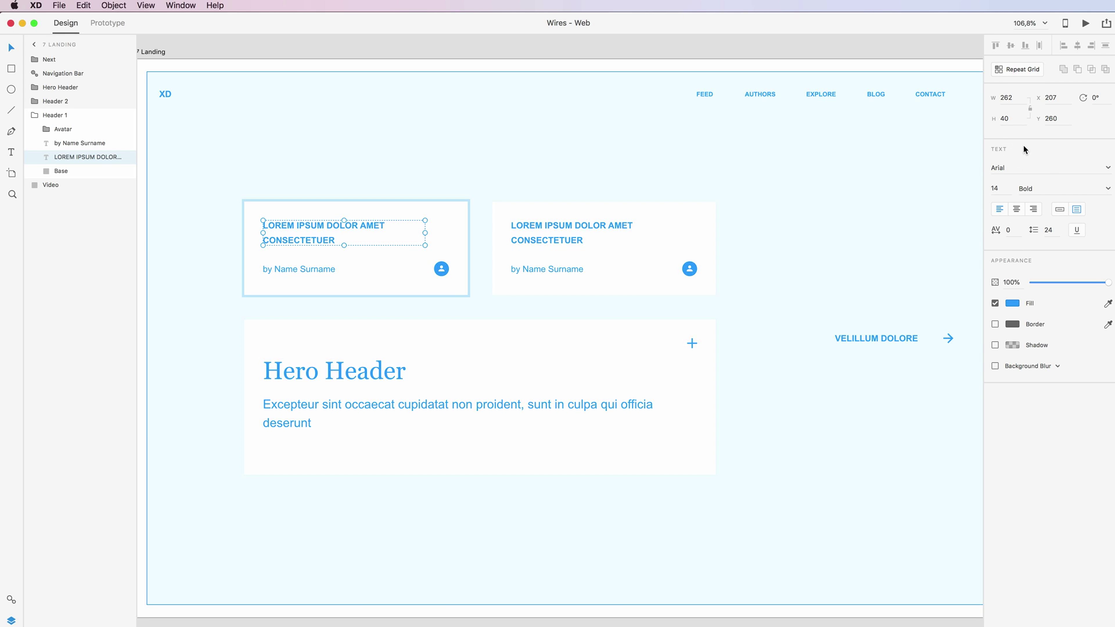
pyautogui.moveTo(1055, 167)
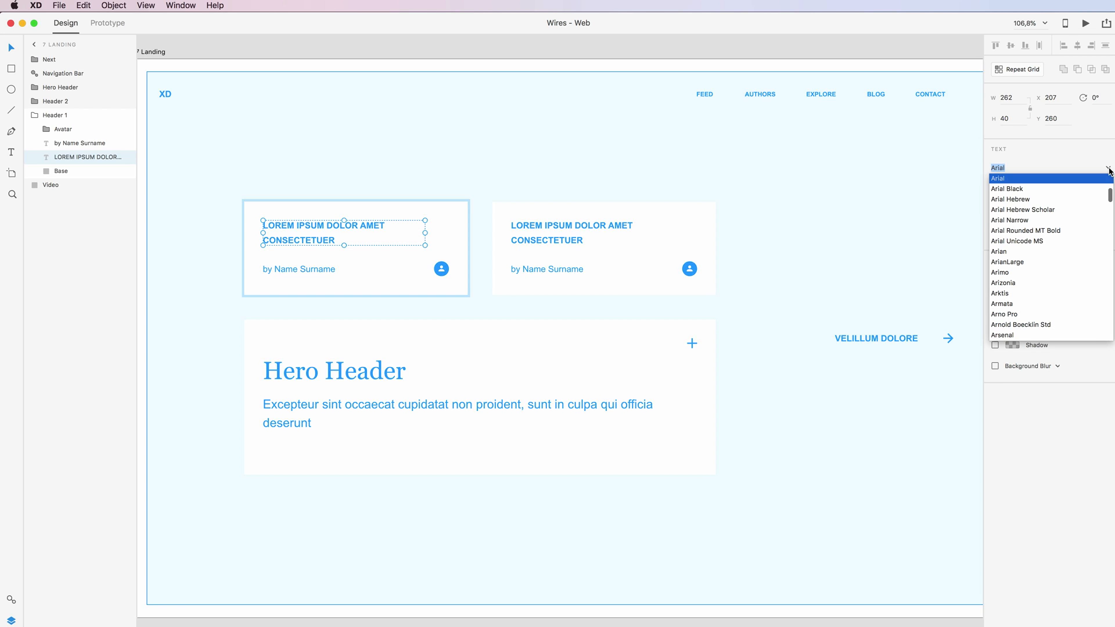
# - Pick Arvo from the font list for the first card's heading
pyautogui.scroll(-3)
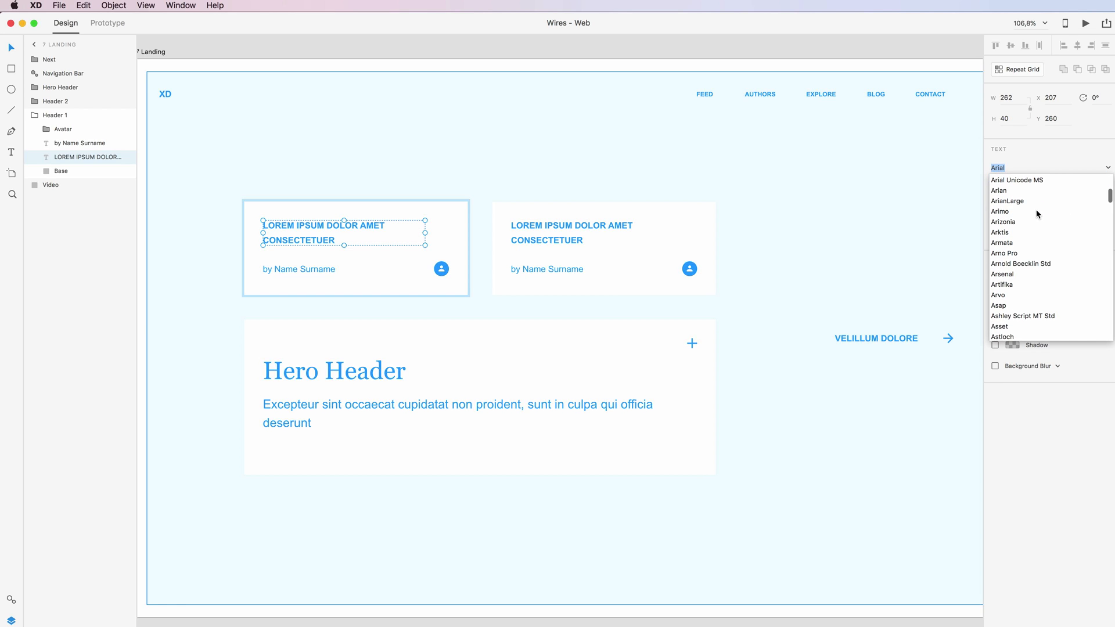
pyautogui.scroll(-3)
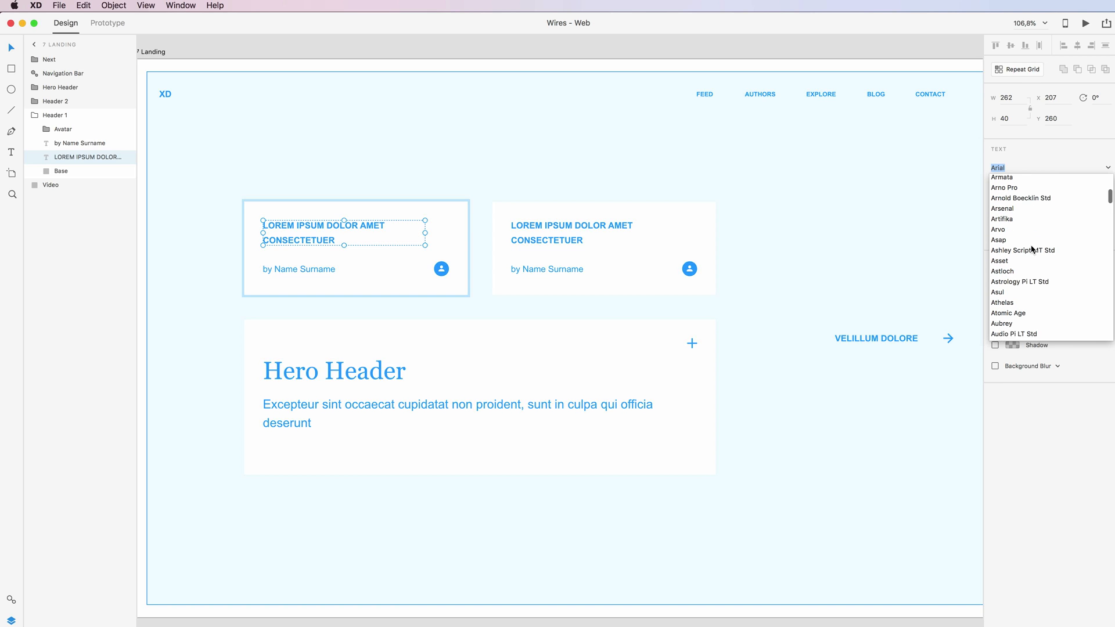
pyautogui.click(997, 229)
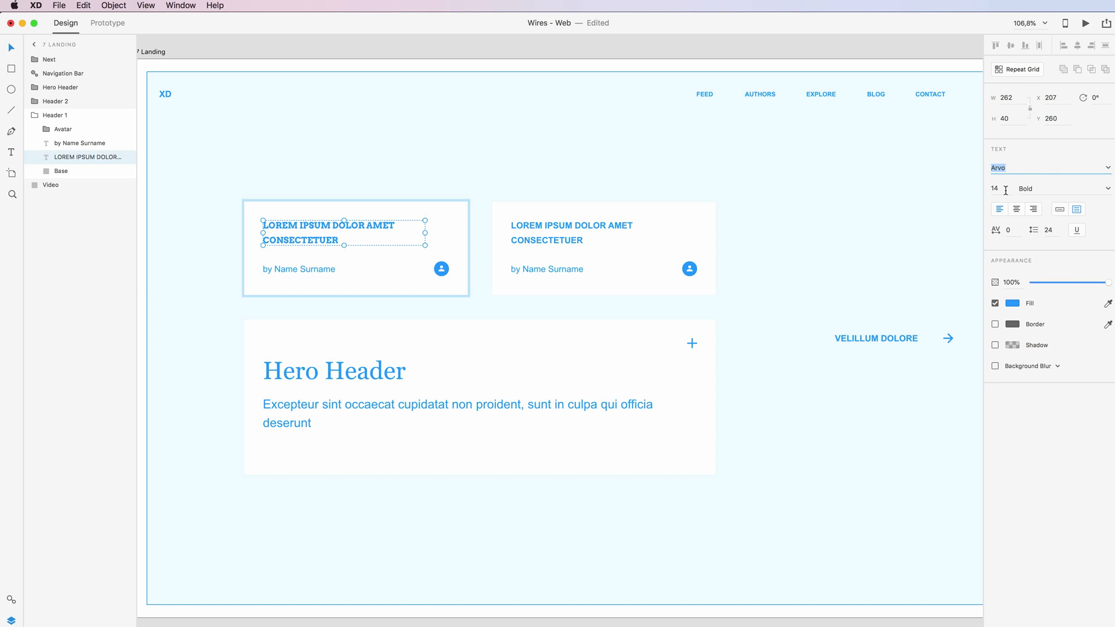
pyautogui.moveTo(998, 188)
pyautogui.write('13')
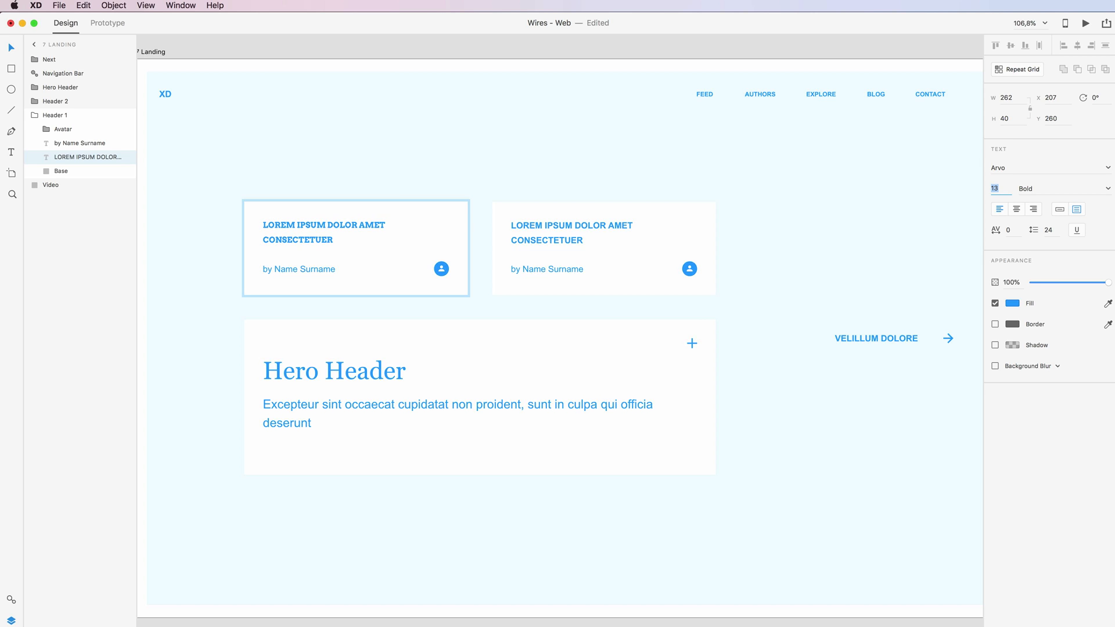
# - Enter a larger font size for the heading in the size field
pyautogui.write('20')
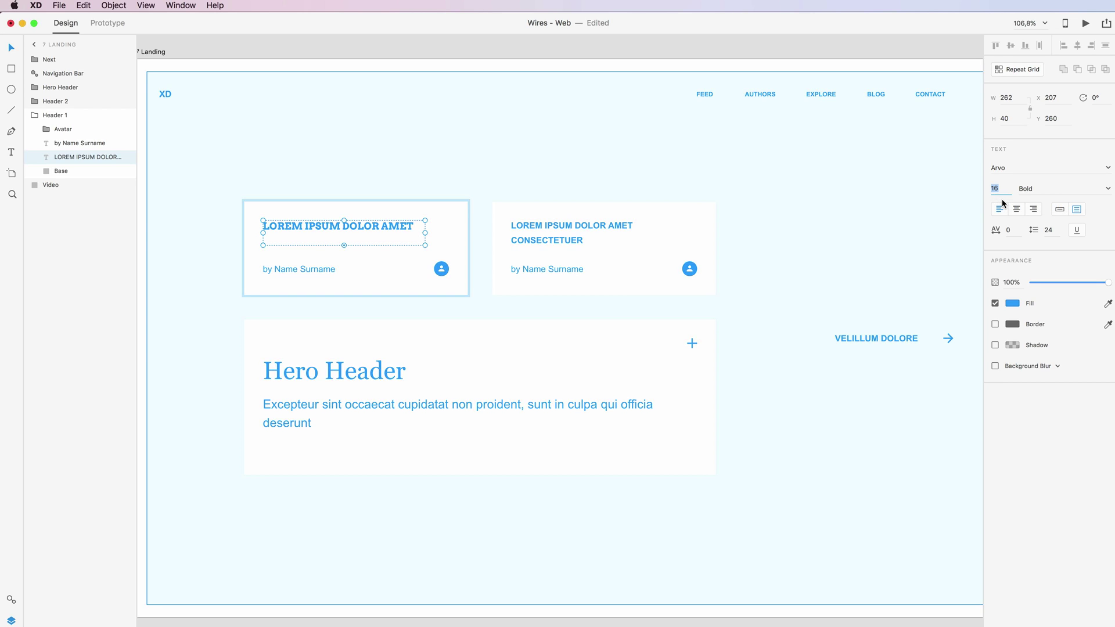
pyautogui.moveTo(354, 227)
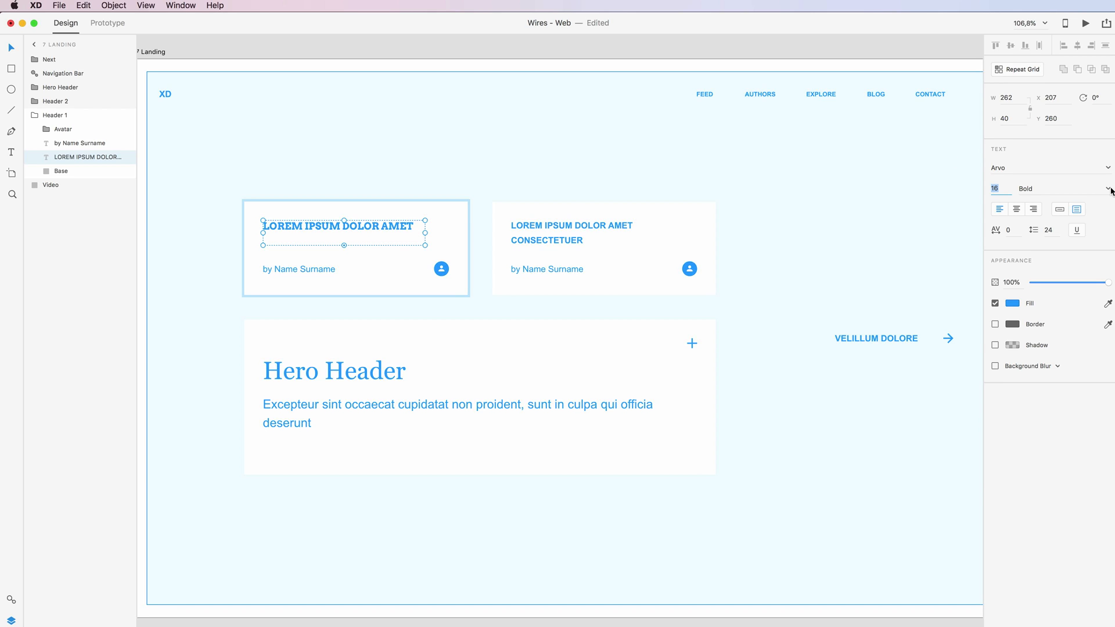
pyautogui.click(1109, 188)
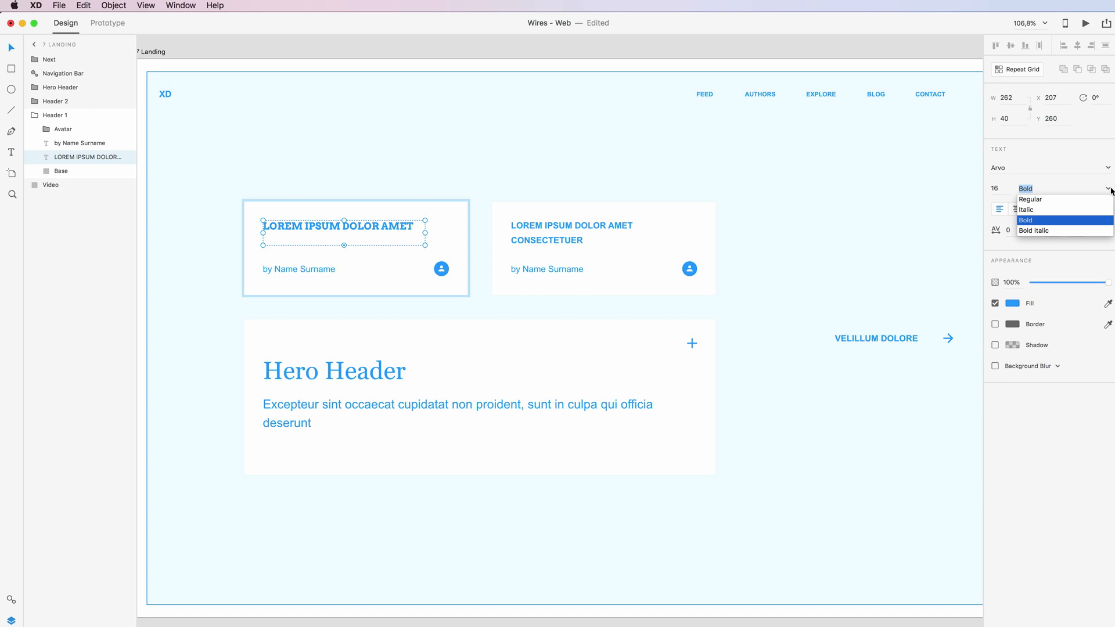
pyautogui.click(1031, 200)
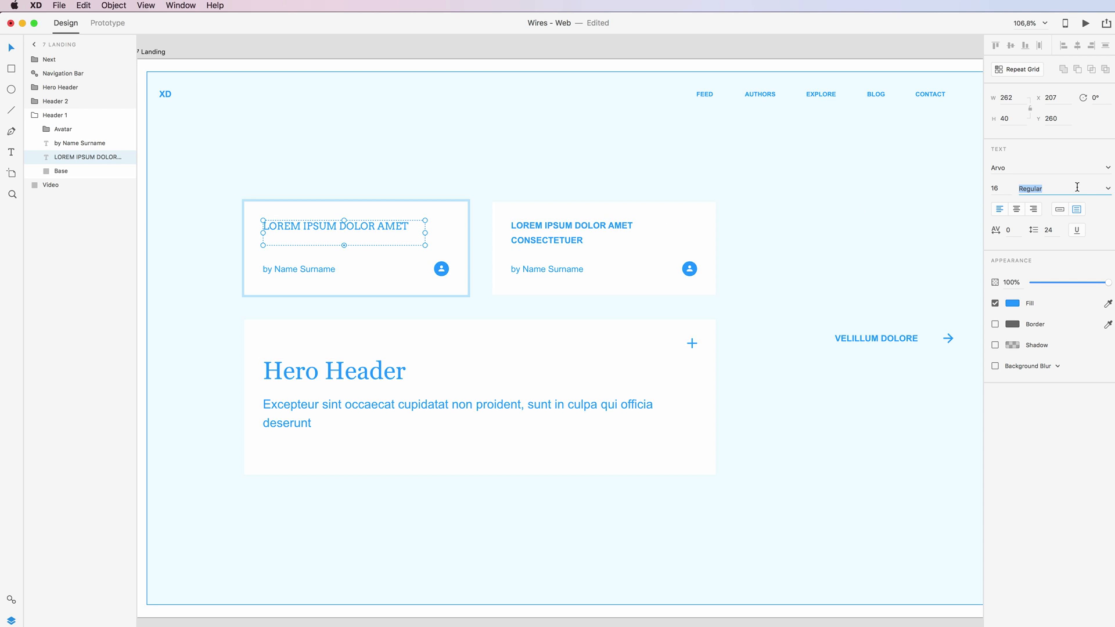
pyautogui.click(1059, 188)
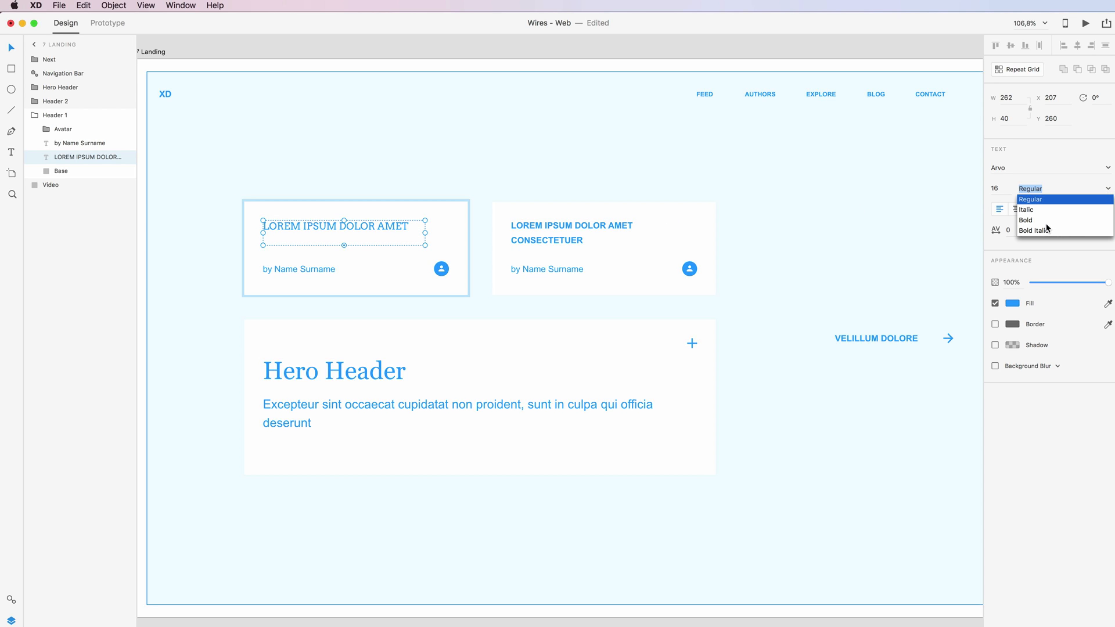
pyautogui.click(1025, 221)
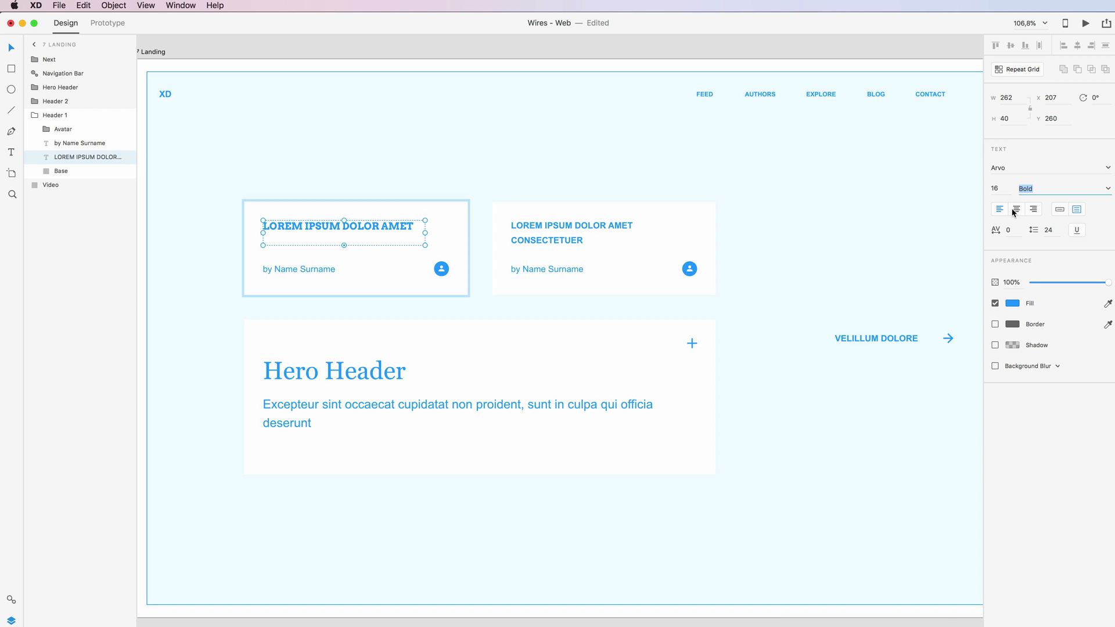
pyautogui.moveTo(1015, 209)
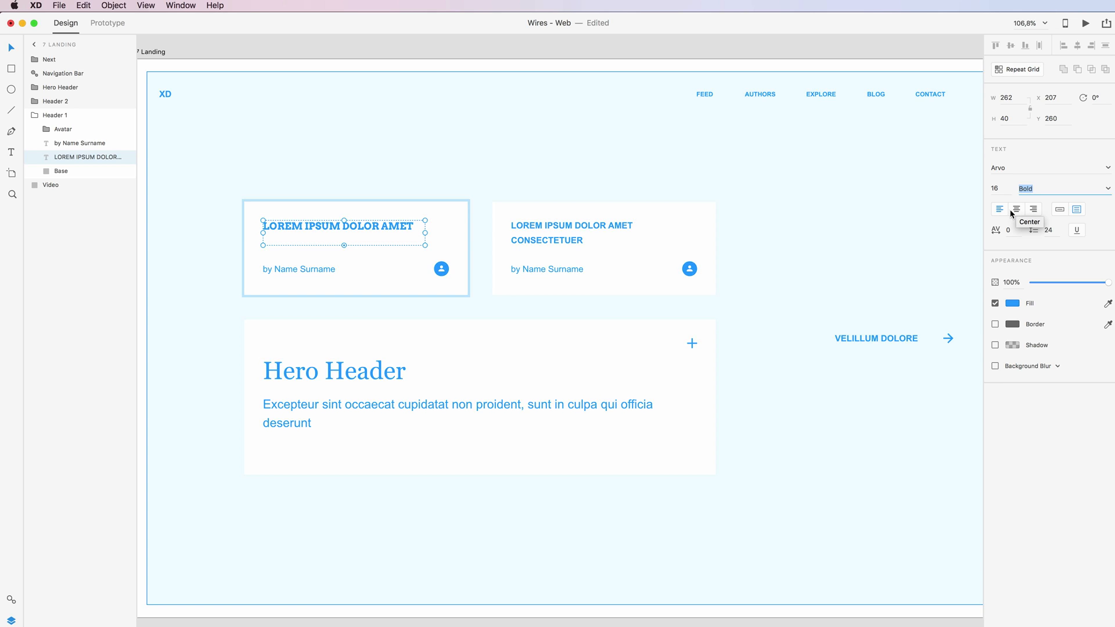
# - Widen the heading box to the card edge, try center and right alignment, settle on left
pyautogui.moveTo(426, 225); pyautogui.dragTo(462, 234)
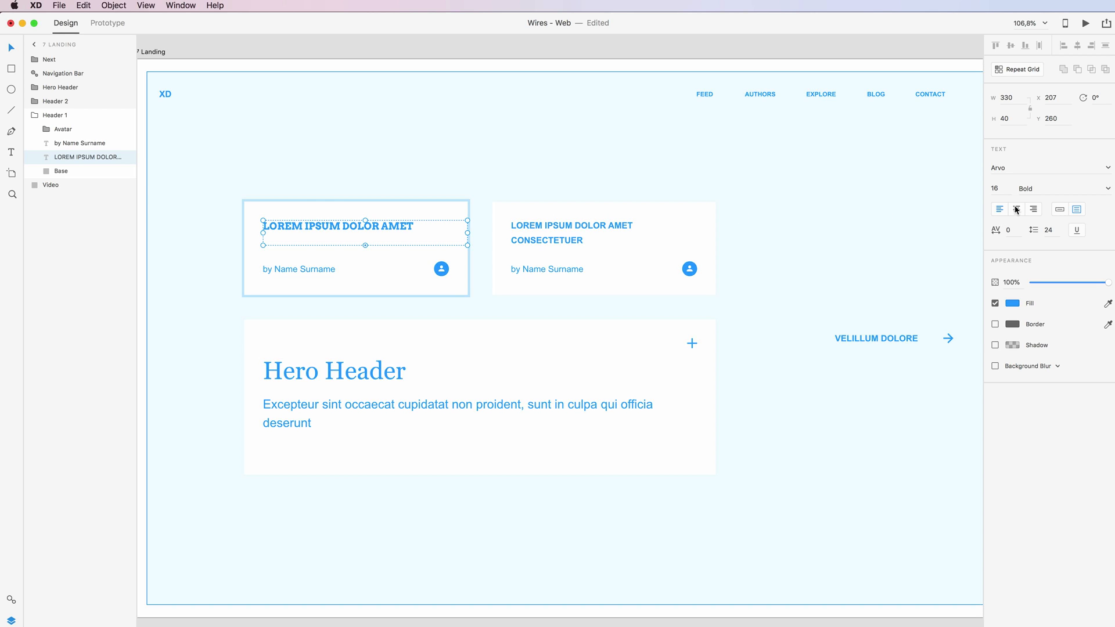
pyautogui.click(1016, 209)
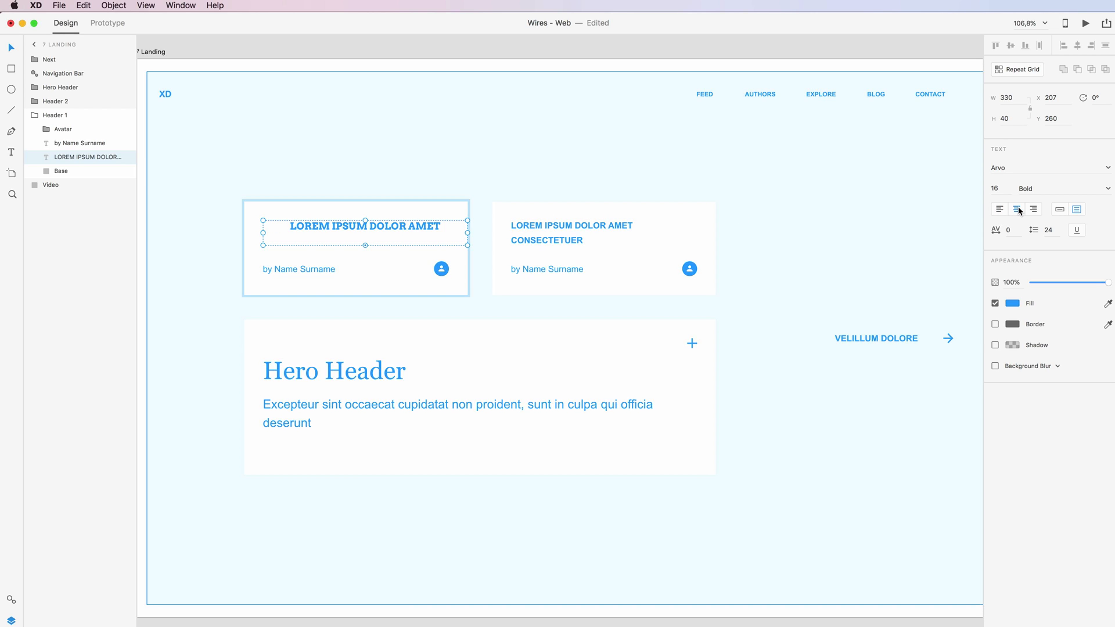
pyautogui.click(1033, 209)
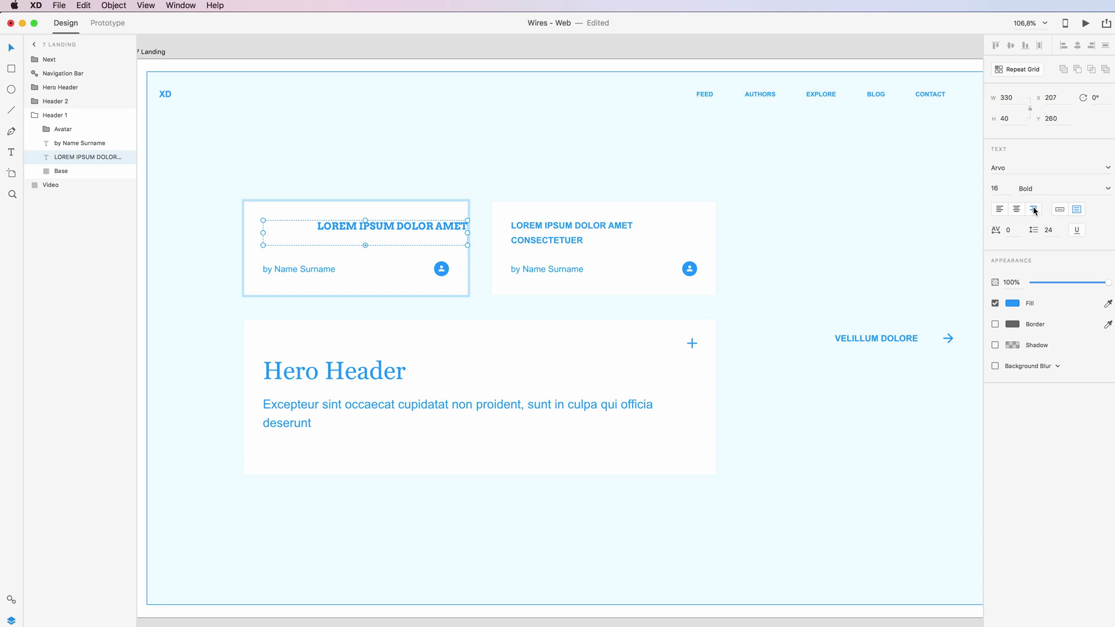
pyautogui.click(998, 209)
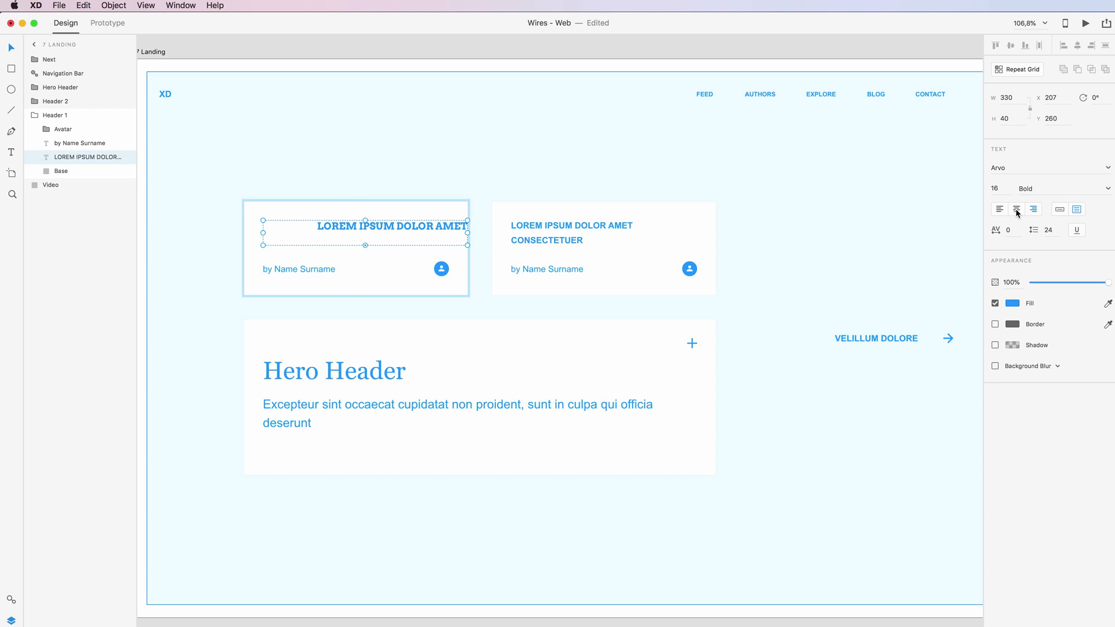
pyautogui.click(998, 209)
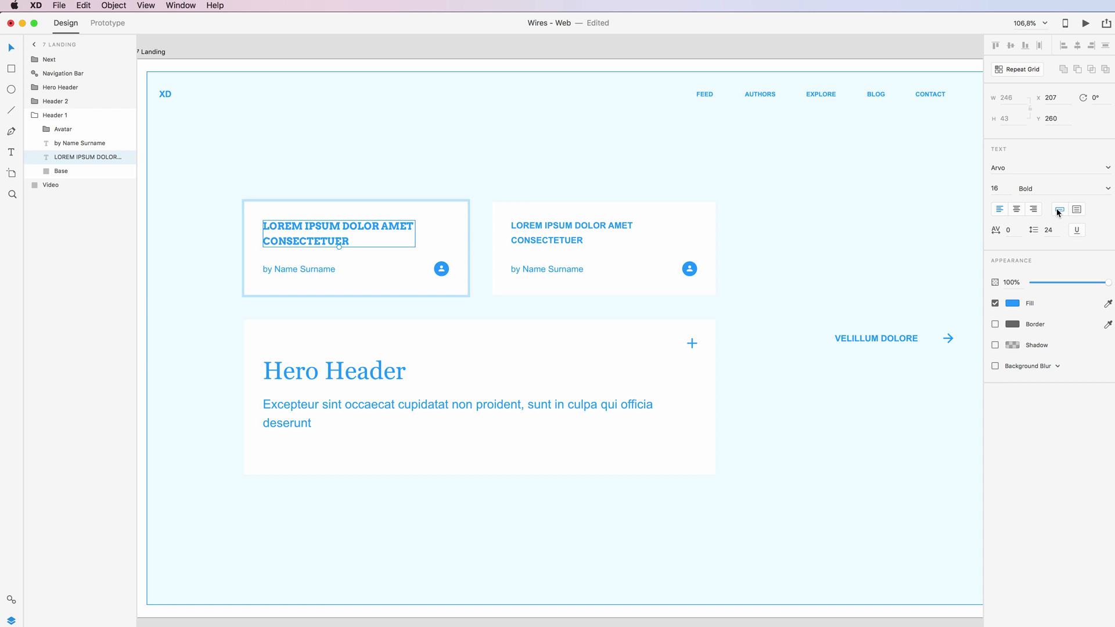
pyautogui.moveTo(1059, 209)
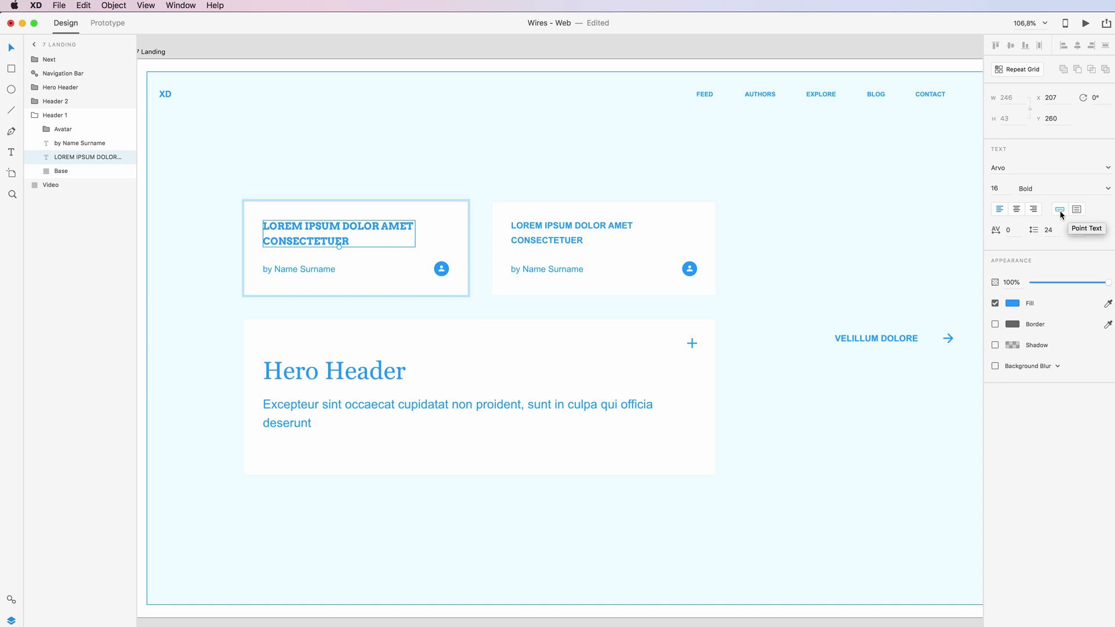
pyautogui.moveTo(1079, 209)
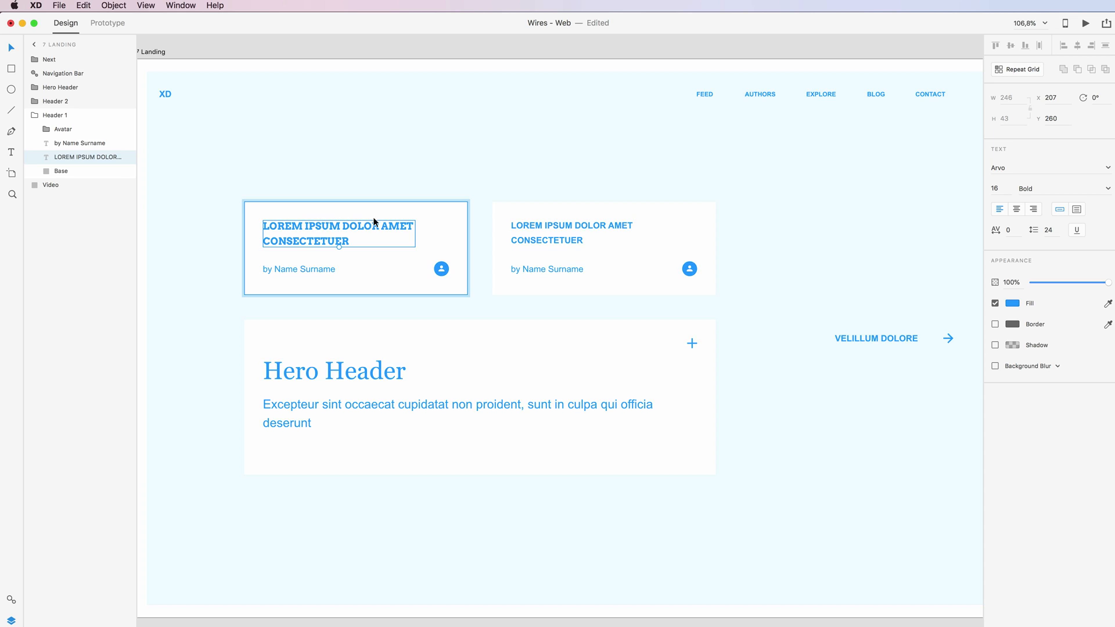
pyautogui.moveTo(350, 229)
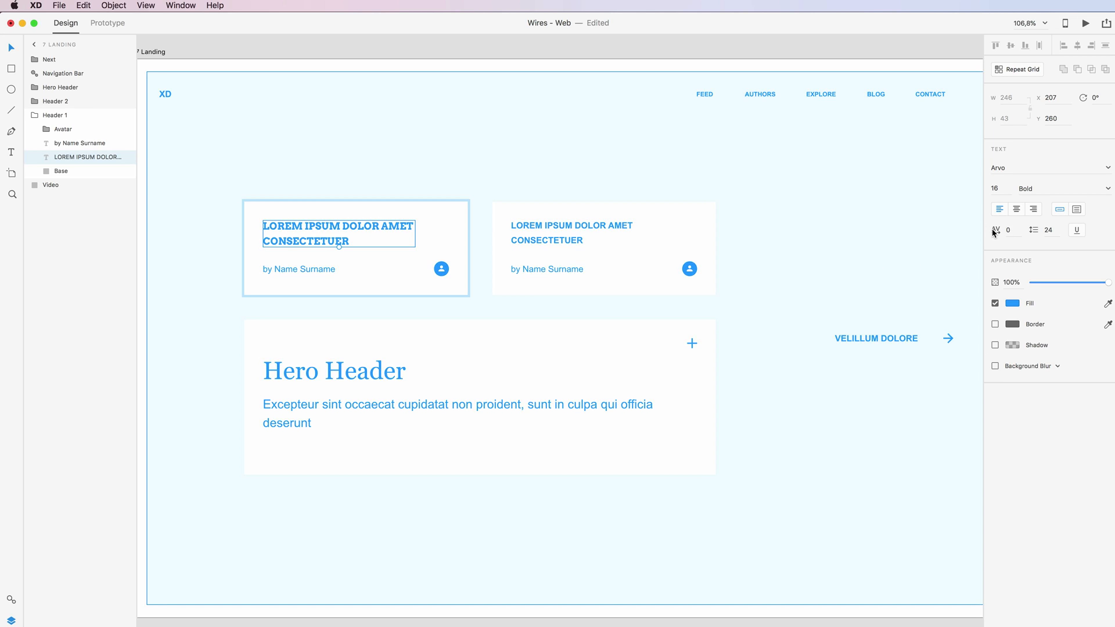
# - Try character spacing values 60, 150 and 390 on the heading
pyautogui.click(1008, 229)
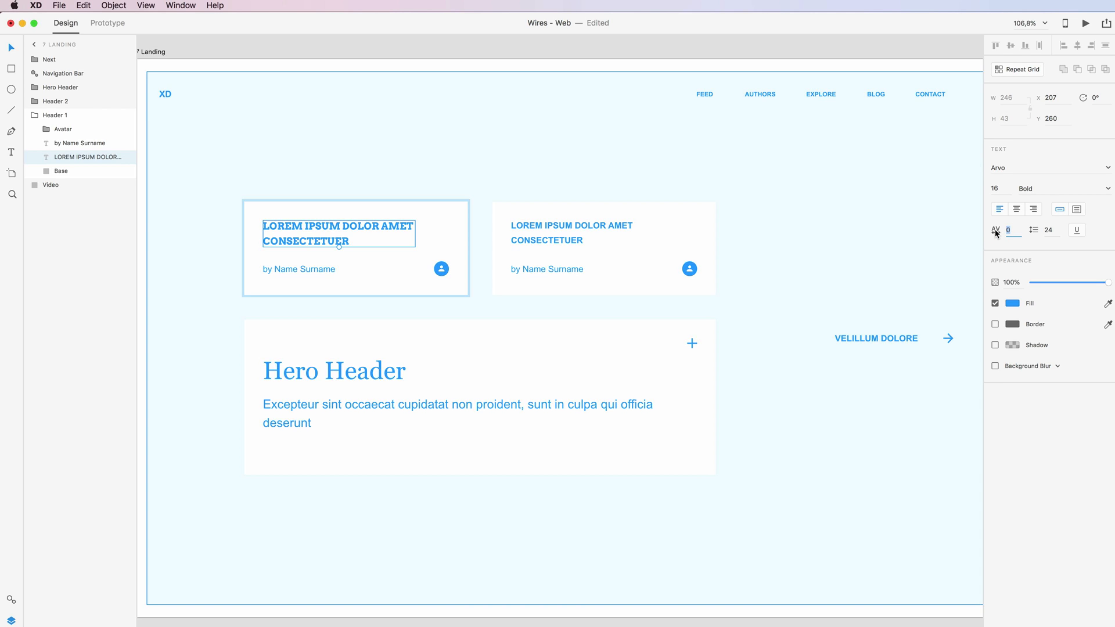
pyautogui.moveTo(995, 230)
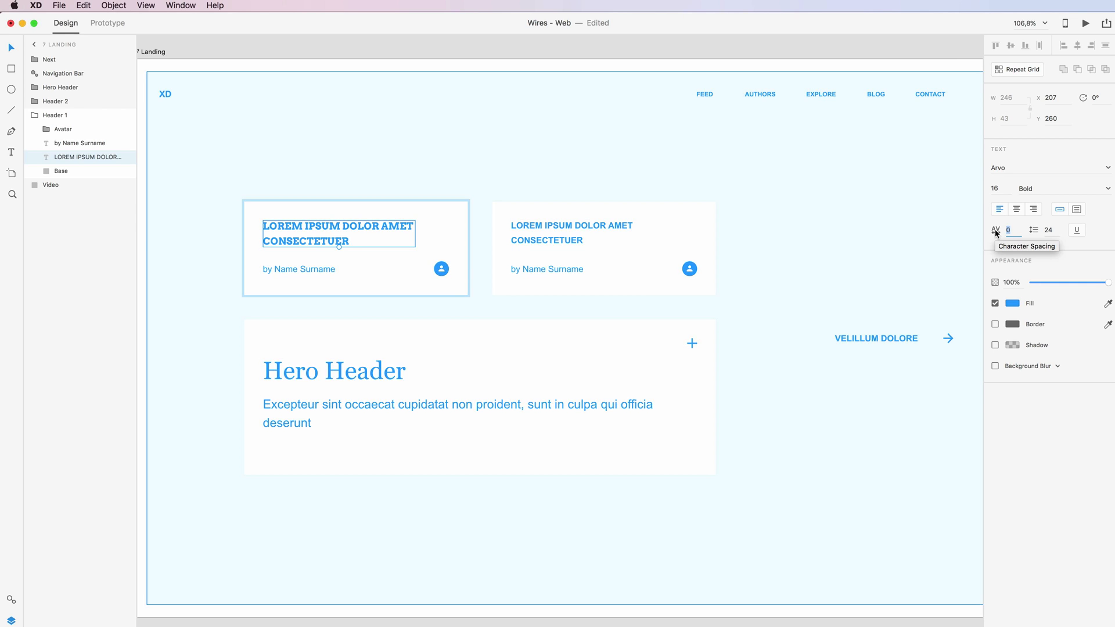
pyautogui.moveTo(954, 241)
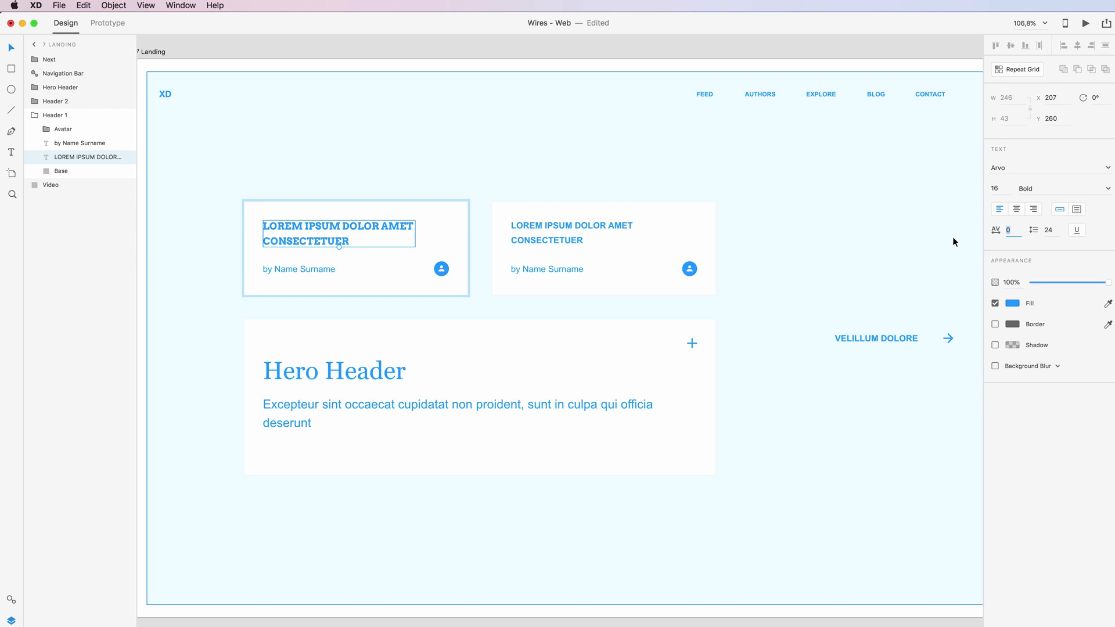
pyautogui.write('60')
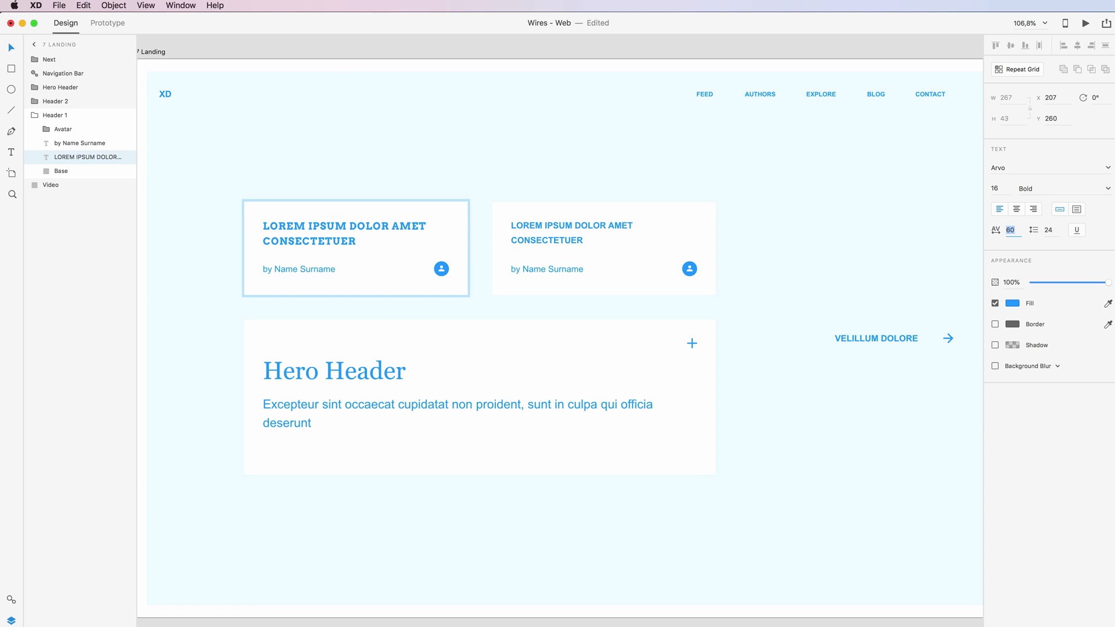
pyautogui.write('150')
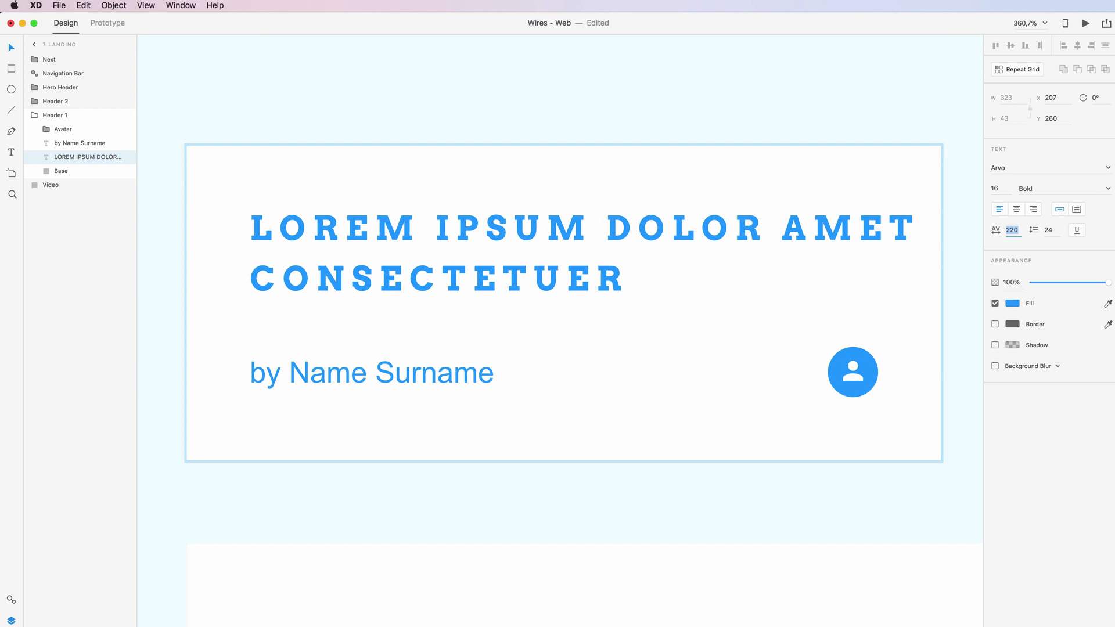
pyautogui.write('390')
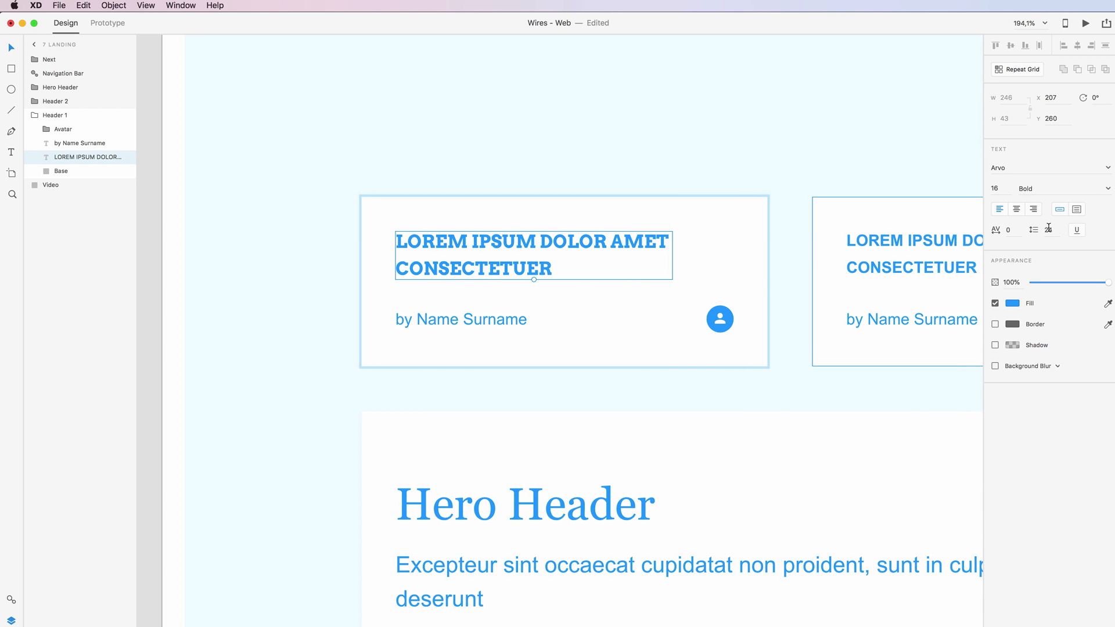
# - Adjust the line spacing field, then underline the heading text
pyautogui.write('44')
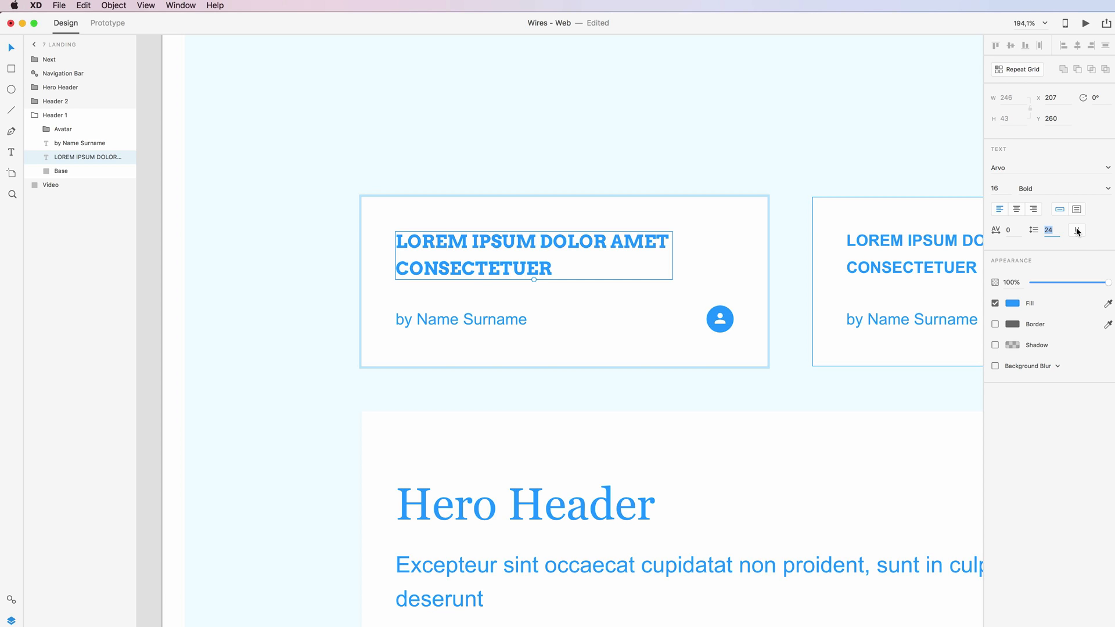
pyautogui.click(1075, 228)
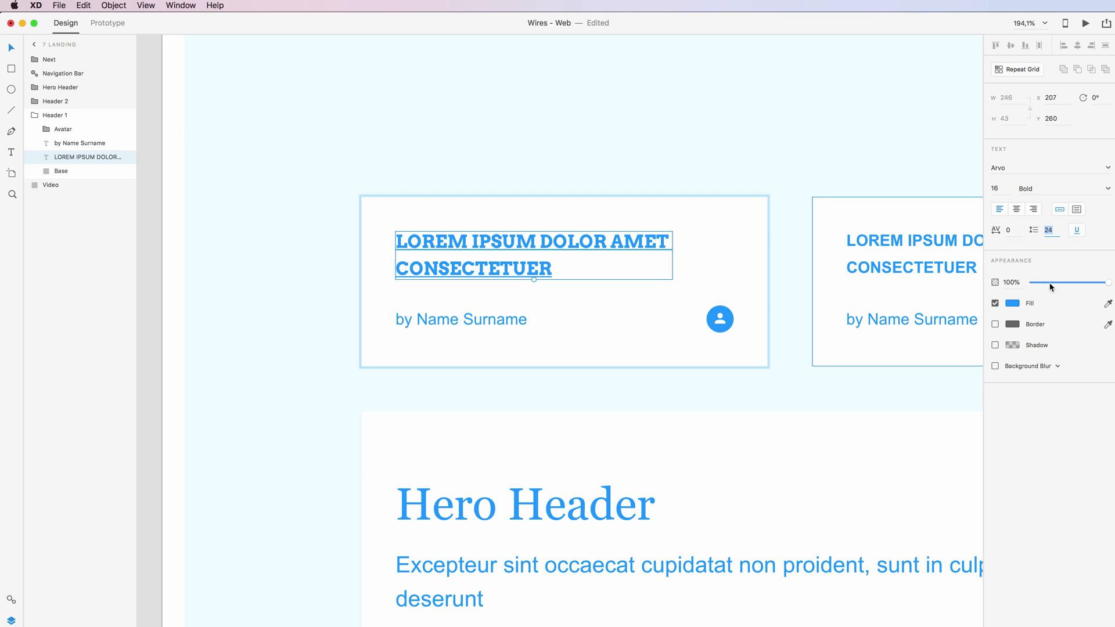
pyautogui.moveTo(1038, 271)
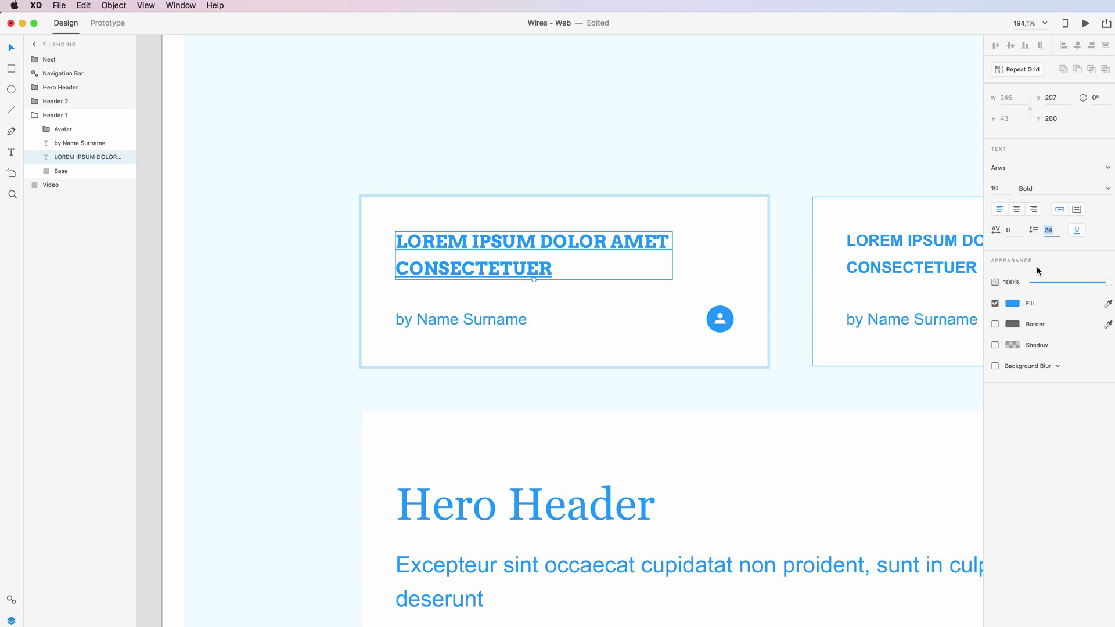
pyautogui.moveTo(994, 280)
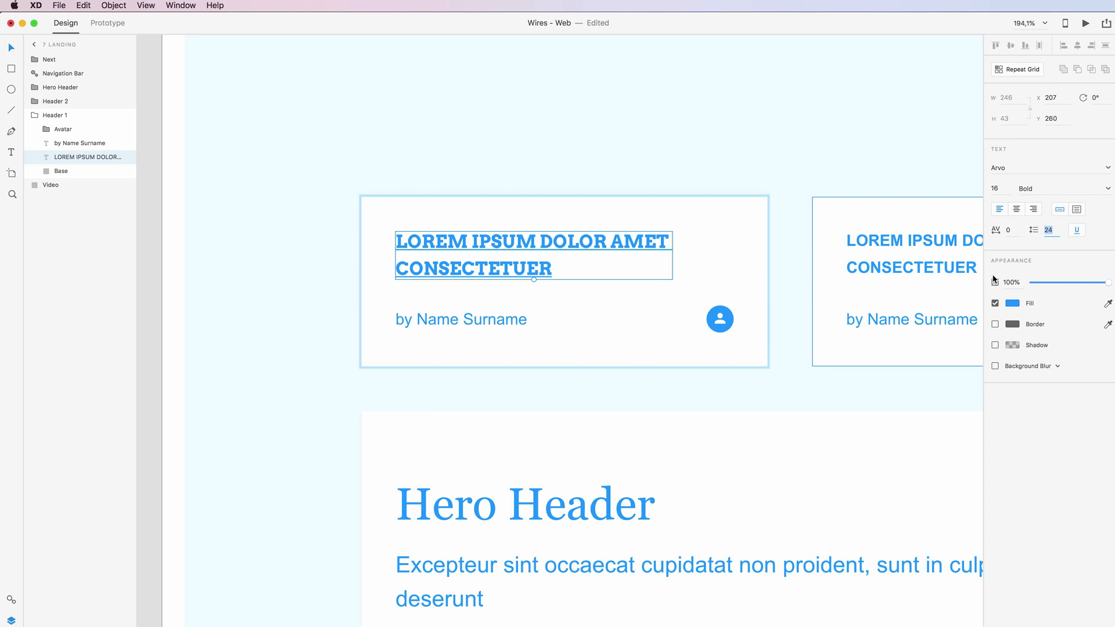
pyautogui.moveTo(1010, 302)
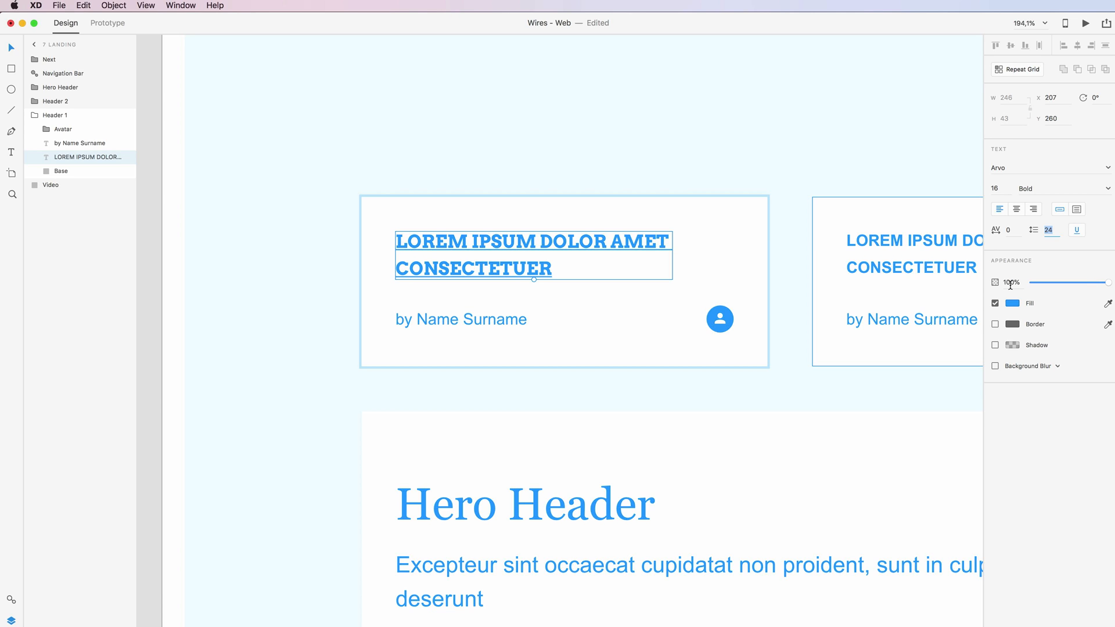
pyautogui.moveTo(1059, 286)
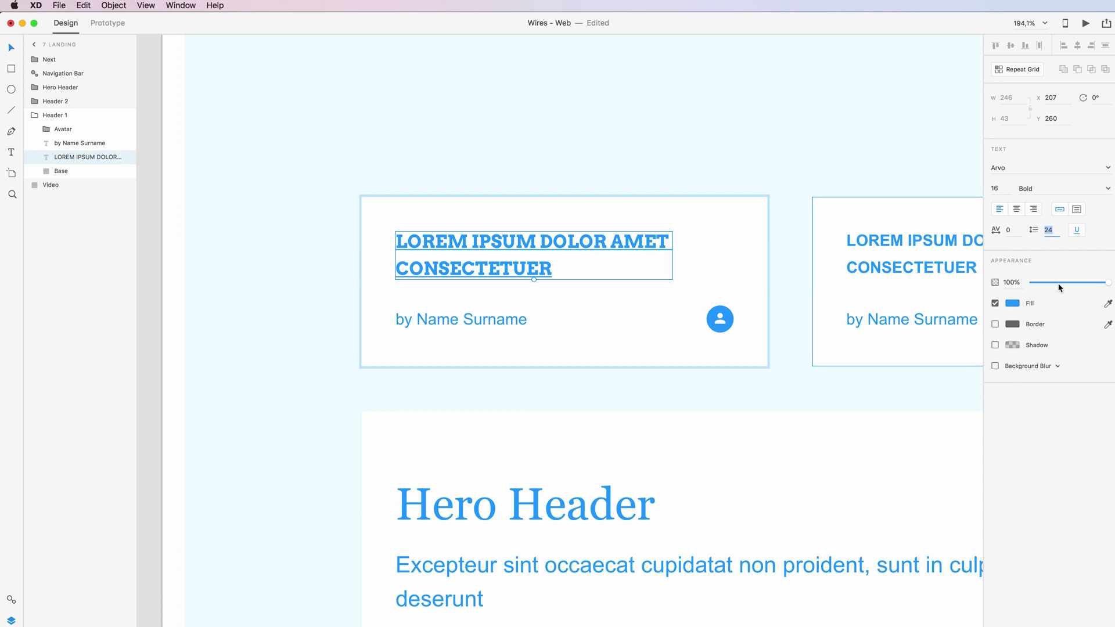
pyautogui.moveTo(1107, 282); pyautogui.dragTo(1078, 286)
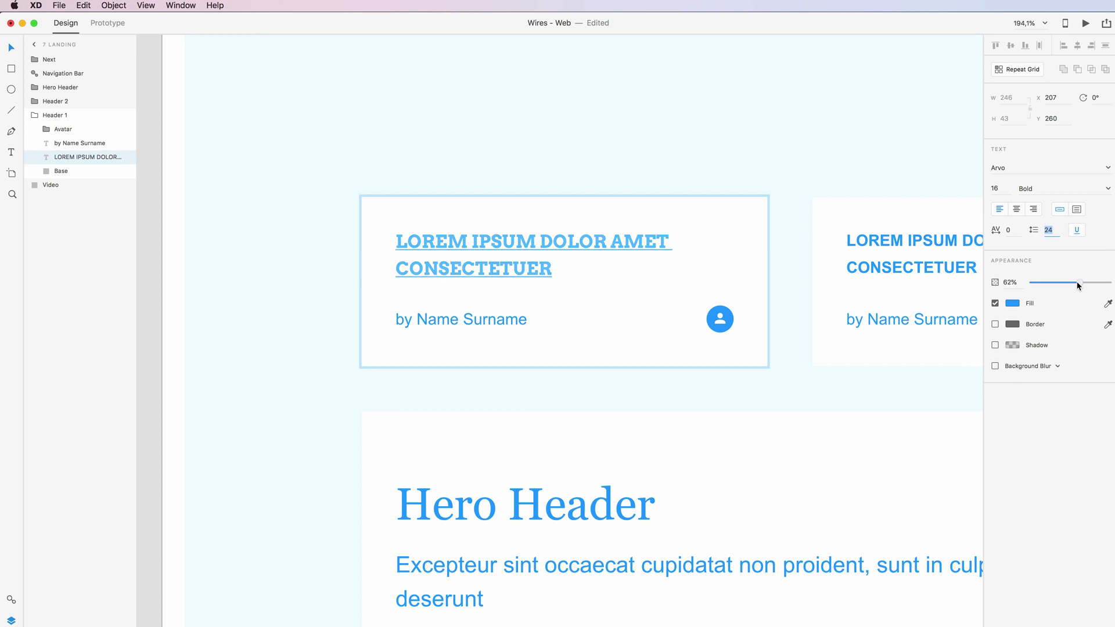
pyautogui.moveTo(1075, 283); pyautogui.dragTo(1024, 282)
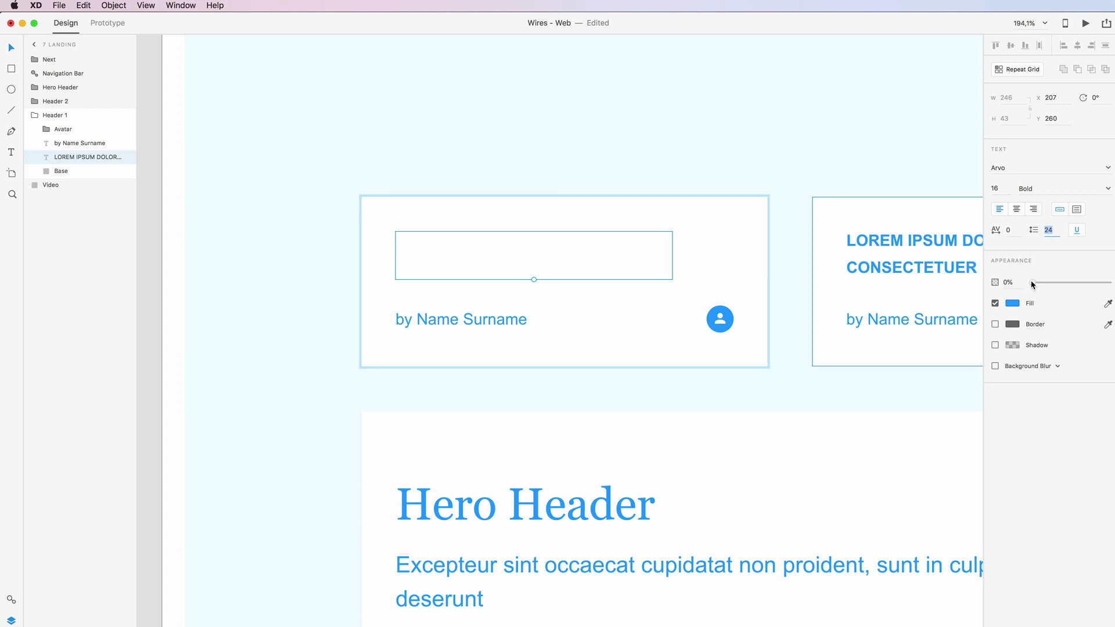
pyautogui.moveTo(1031, 282); pyautogui.dragTo(1095, 282)
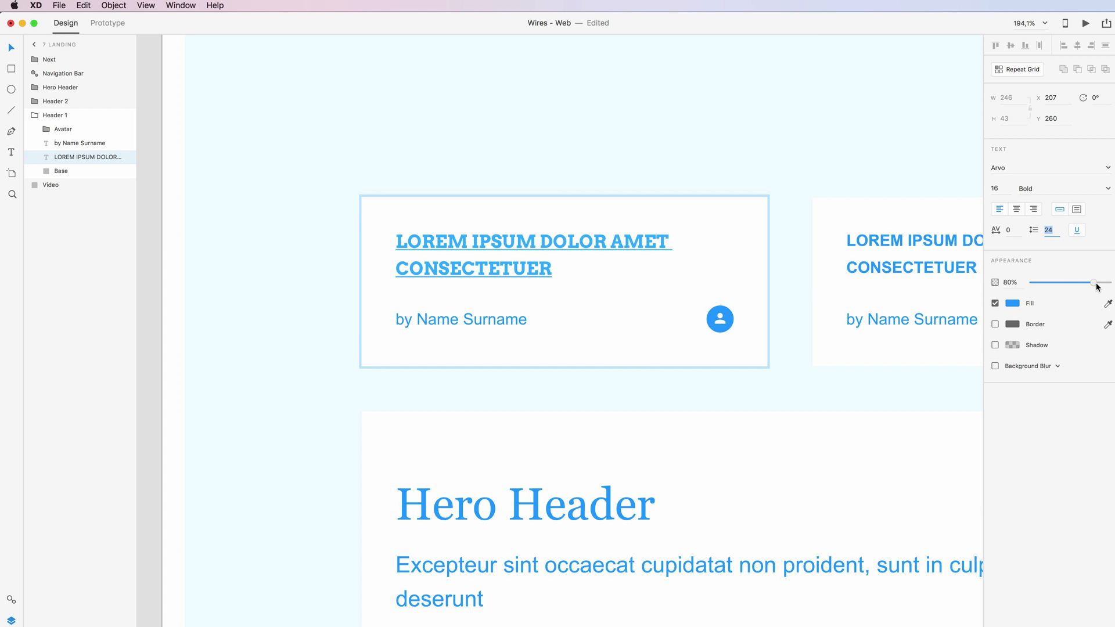
pyautogui.moveTo(1092, 282); pyautogui.dragTo(1106, 283)
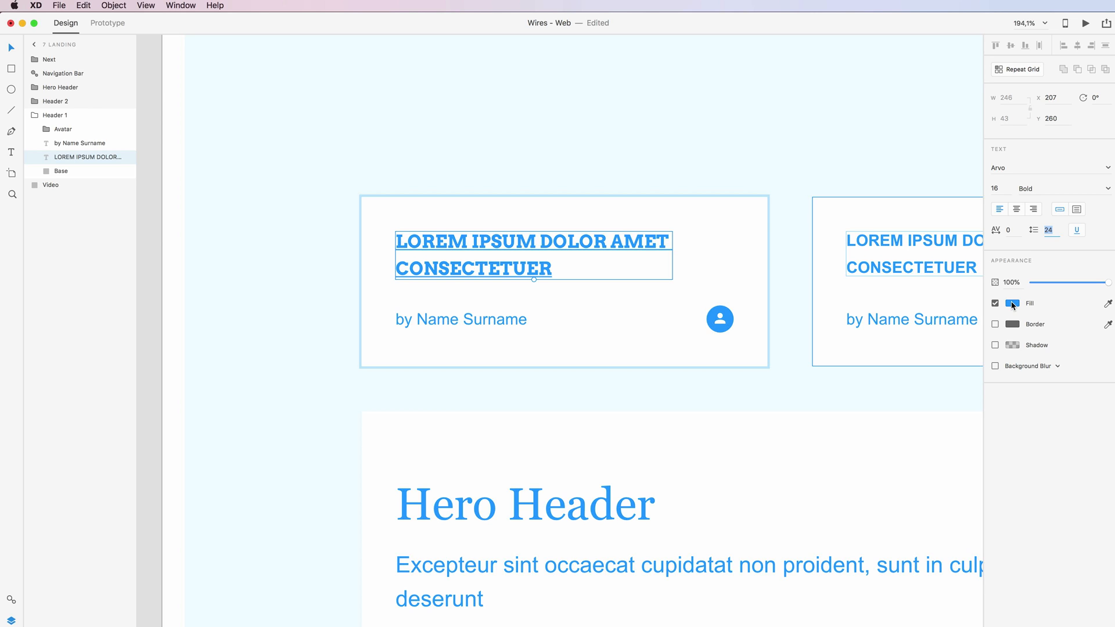
# - Fill the heading with magenta #FF00A7 and turn on its border outline
pyautogui.click(1012, 303)
pyautogui.write('#FF00A7')
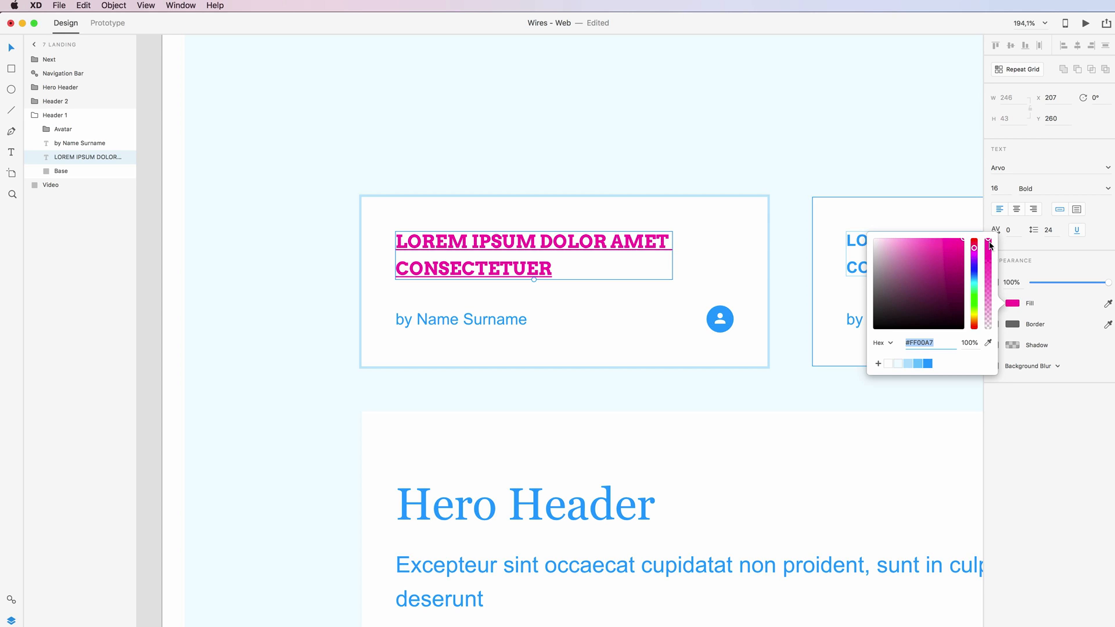
pyautogui.moveTo(987, 245); pyautogui.dragTo(987, 328)
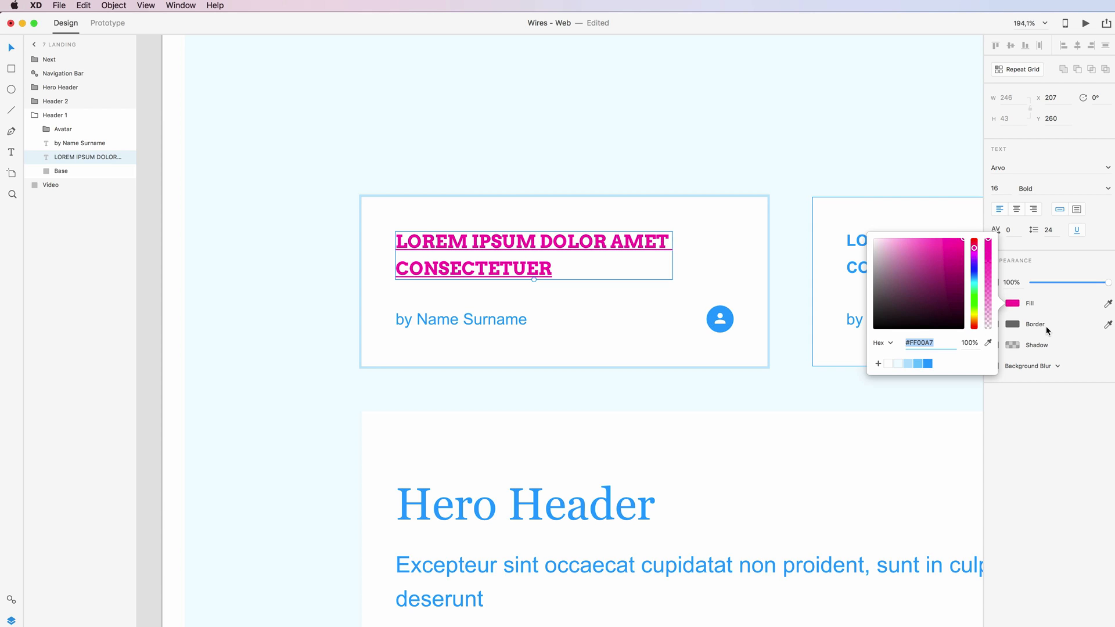
pyautogui.click(994, 325)
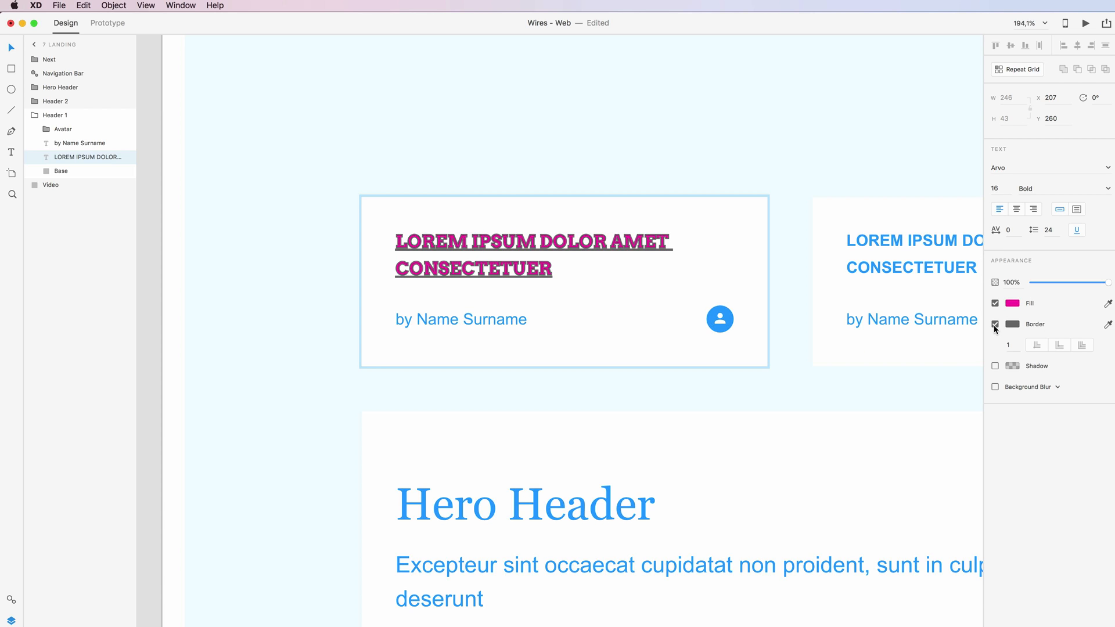
# - Toggle the border off the heading and enable a drop shadow instead
pyautogui.click(994, 326)
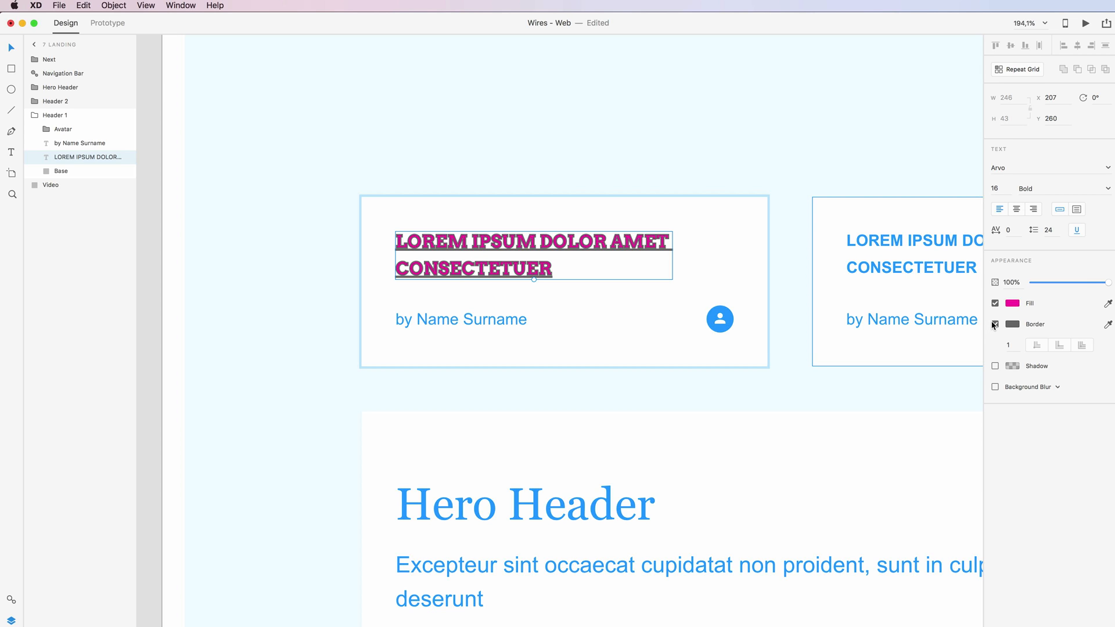
pyautogui.click(994, 324)
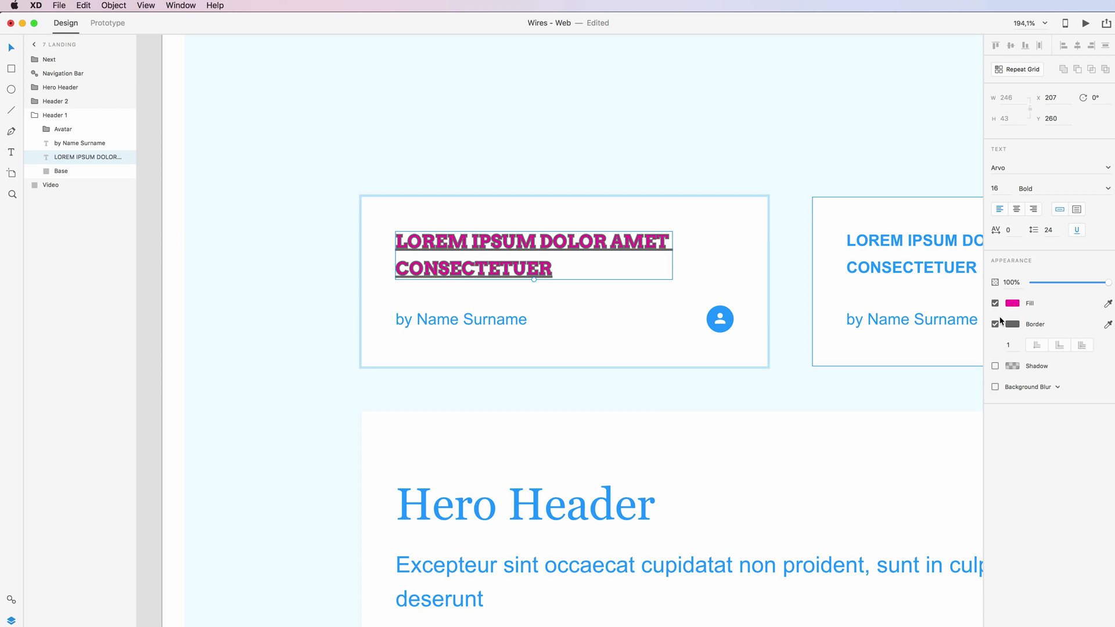
pyautogui.click(995, 324)
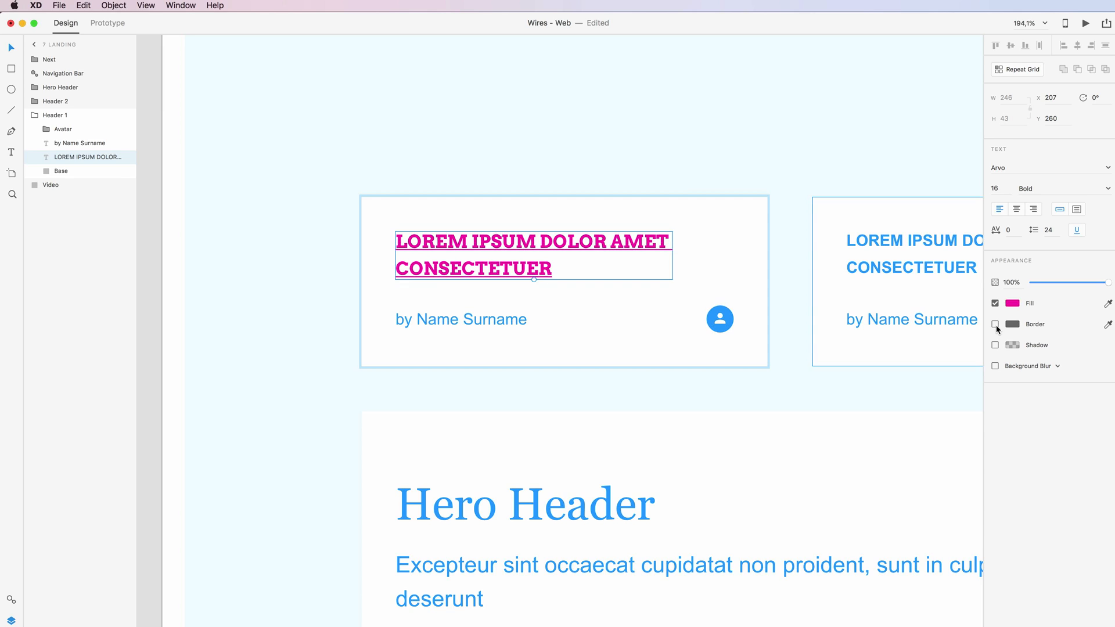
pyautogui.click(994, 345)
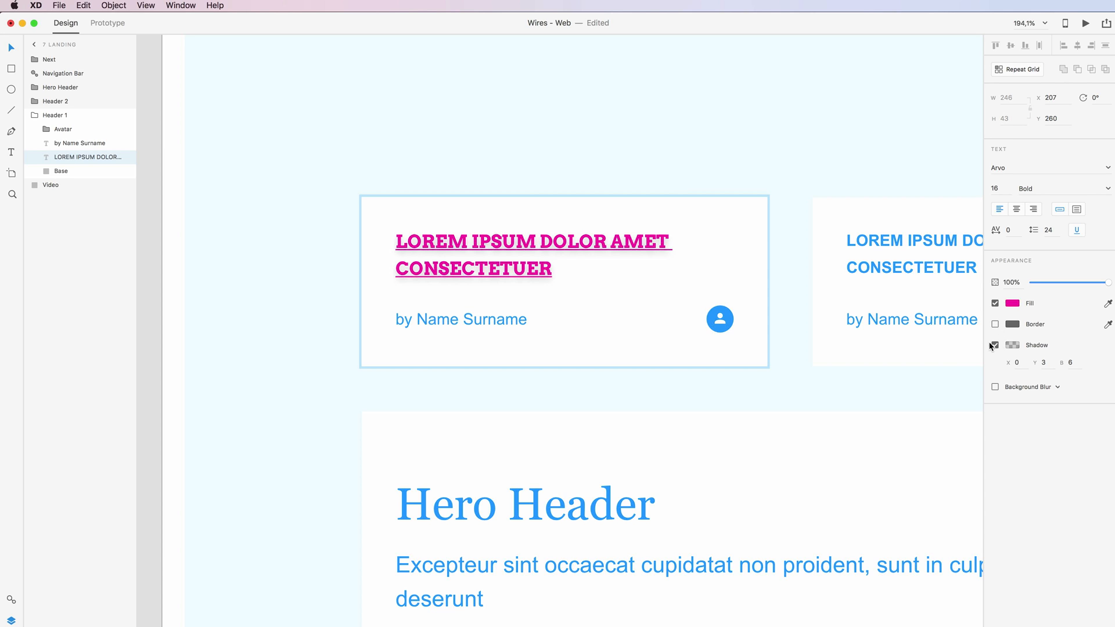
# - Raise the shadow's opacity to nearly full, then lighten it again
pyautogui.click(1011, 345)
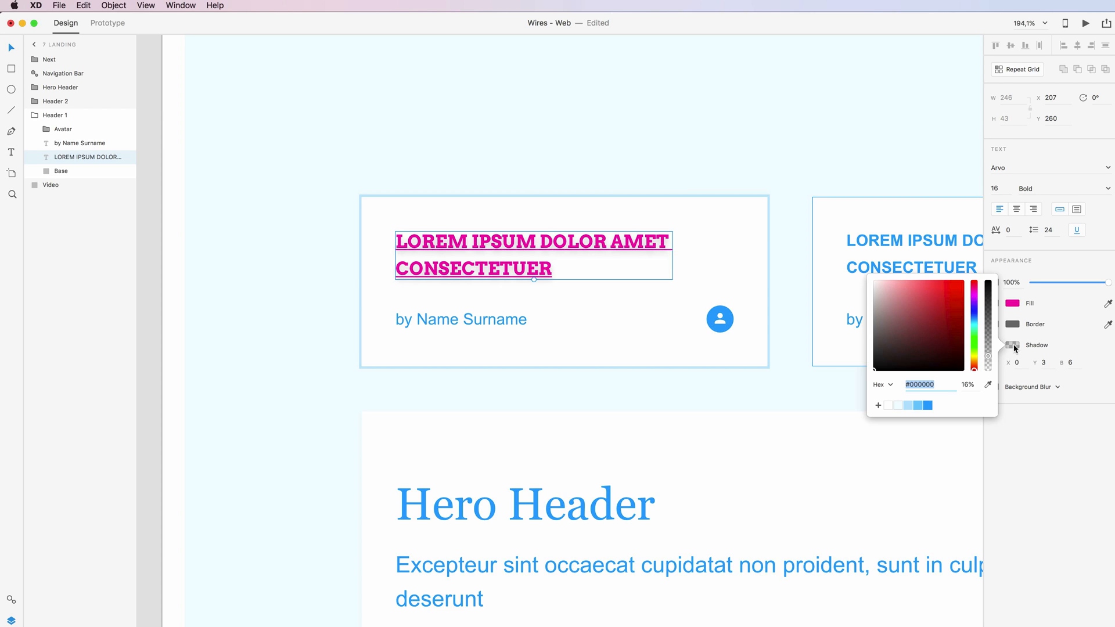
pyautogui.moveTo(987, 353); pyautogui.dragTo(987, 286)
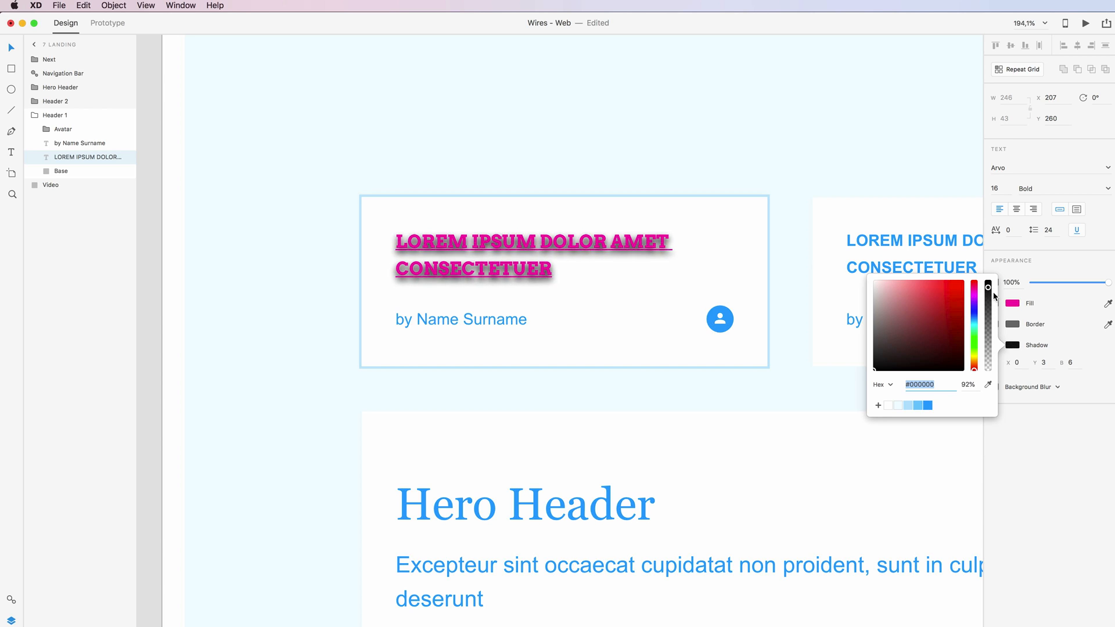
pyautogui.moveTo(987, 288); pyautogui.dragTo(987, 358)
pyautogui.write('30')
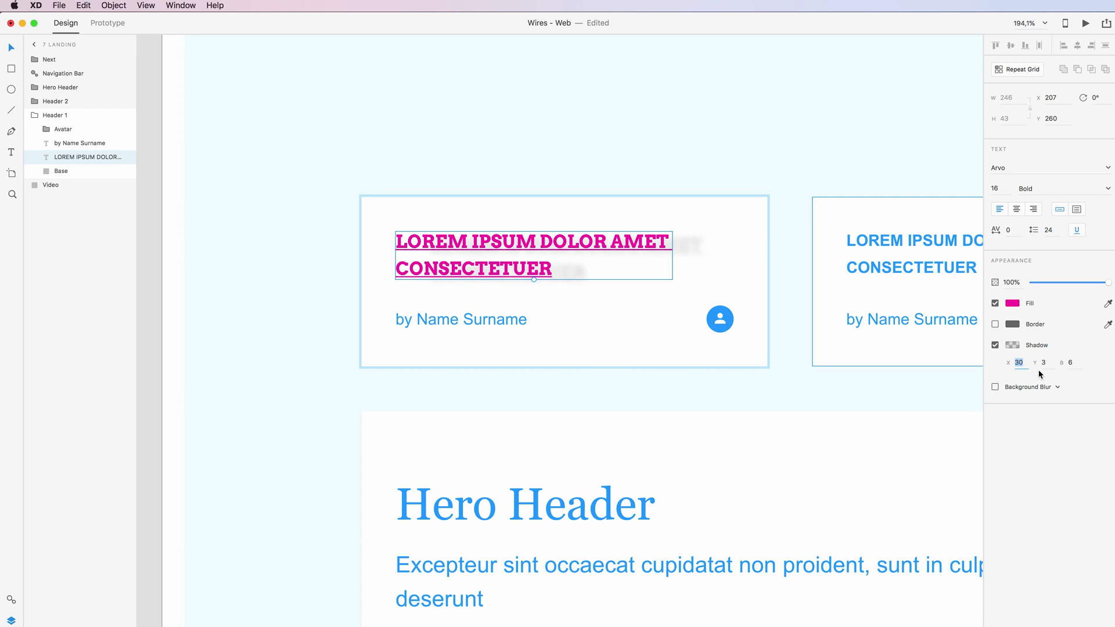
# - Set the shadow's Y offset and a blur of 6, then confirm
pyautogui.write('13')
pyautogui.click(1073, 361)
pyautogui.write('0')
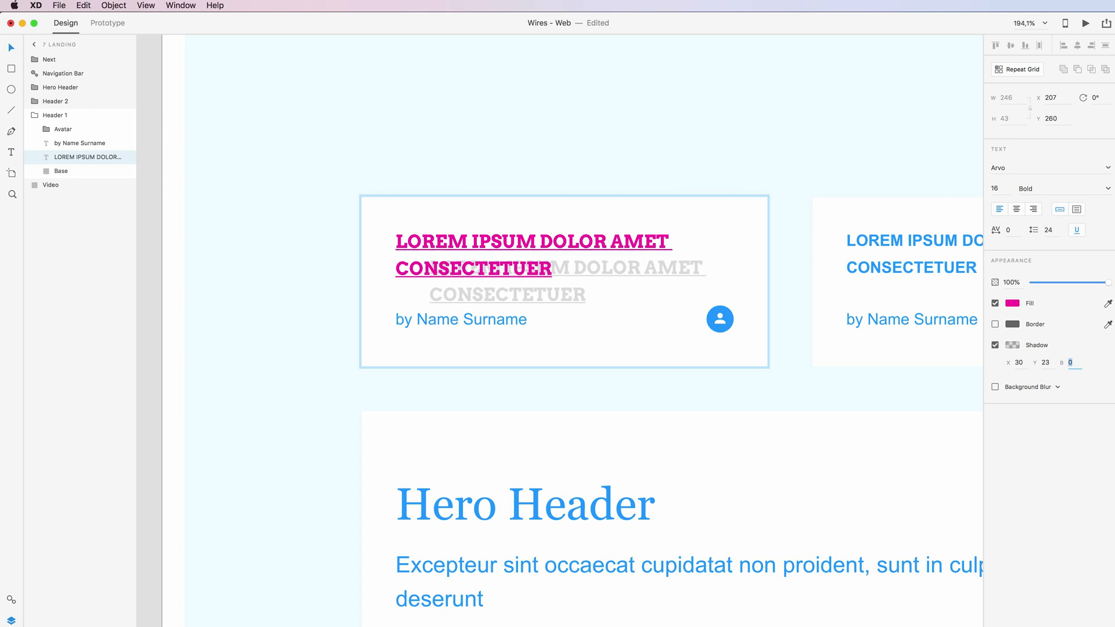
pyautogui.write('6')
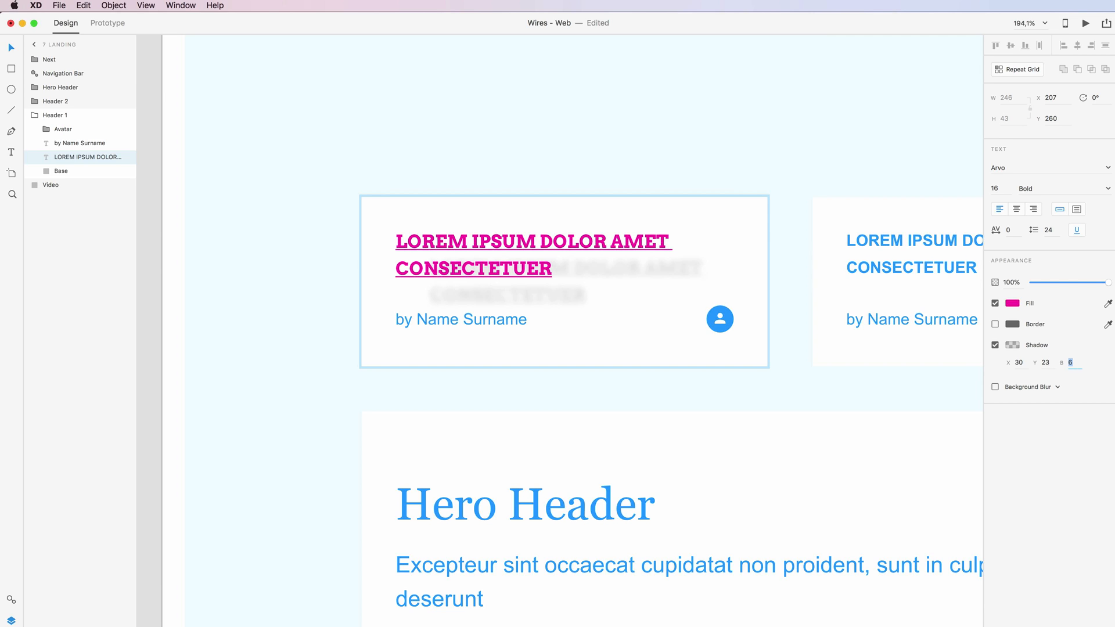
pyautogui.click(531, 260)
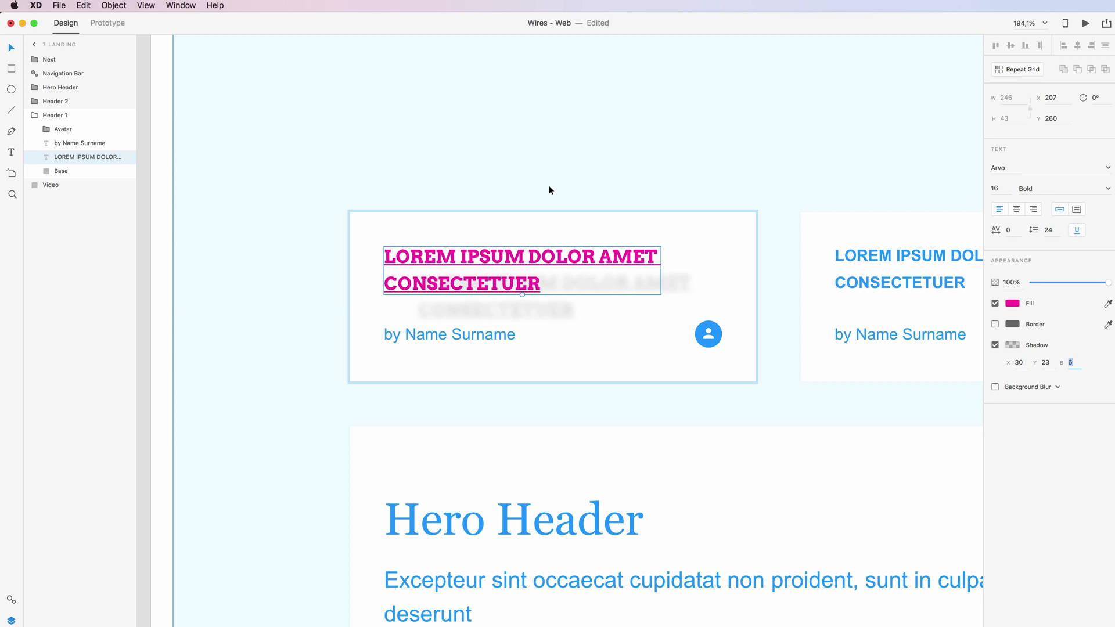
pyautogui.moveTo(829, 70)
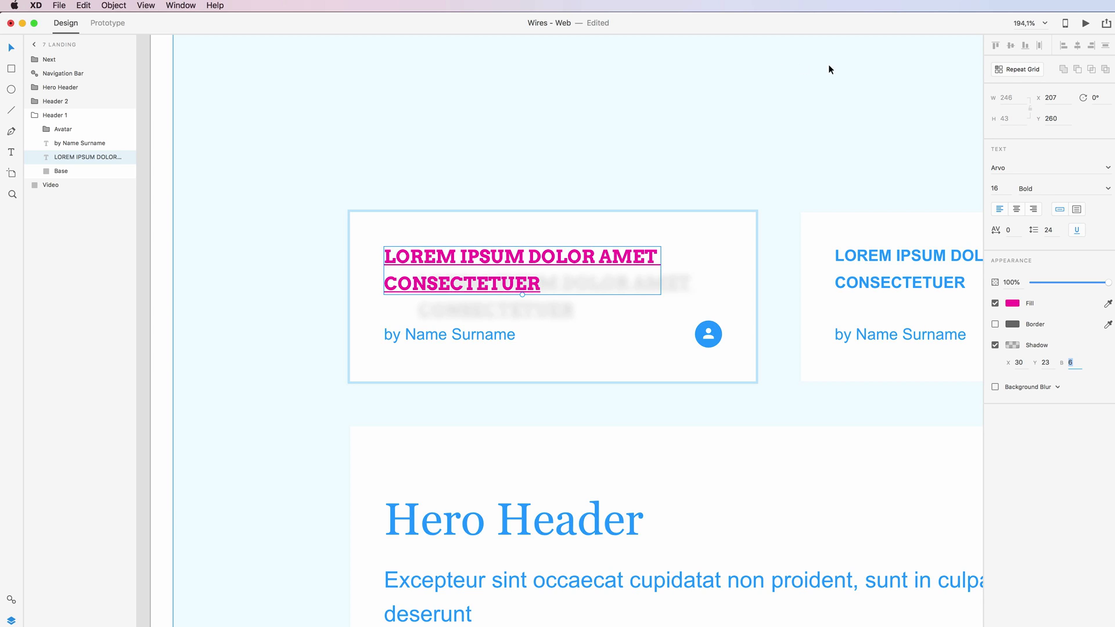